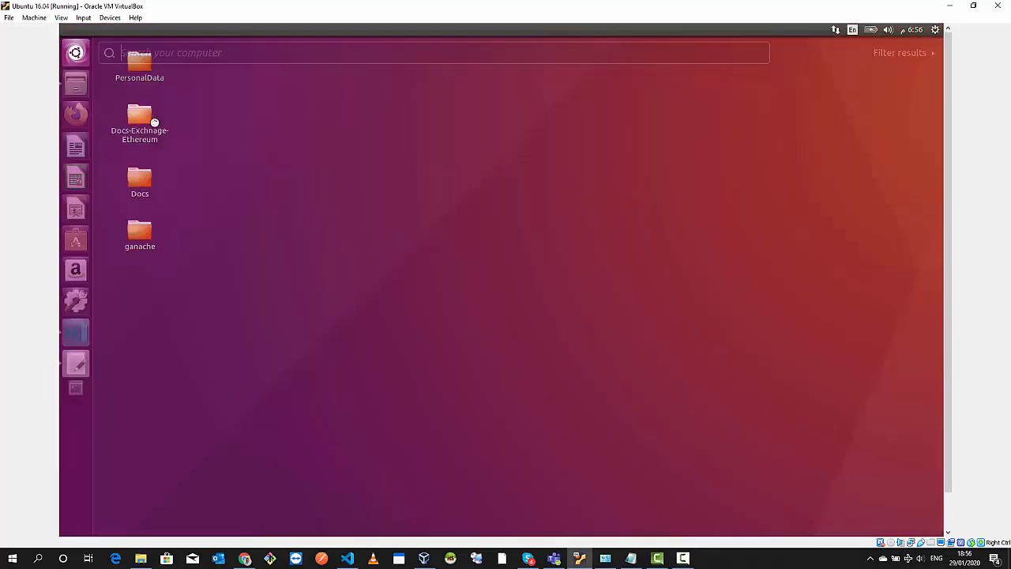
In Desktop/Docs-Exchnage-Ethereum, switch to Node v8.11.4 with nvm and start ganache-cli
{"action": "left_click", "coordinate": [75, 393]}
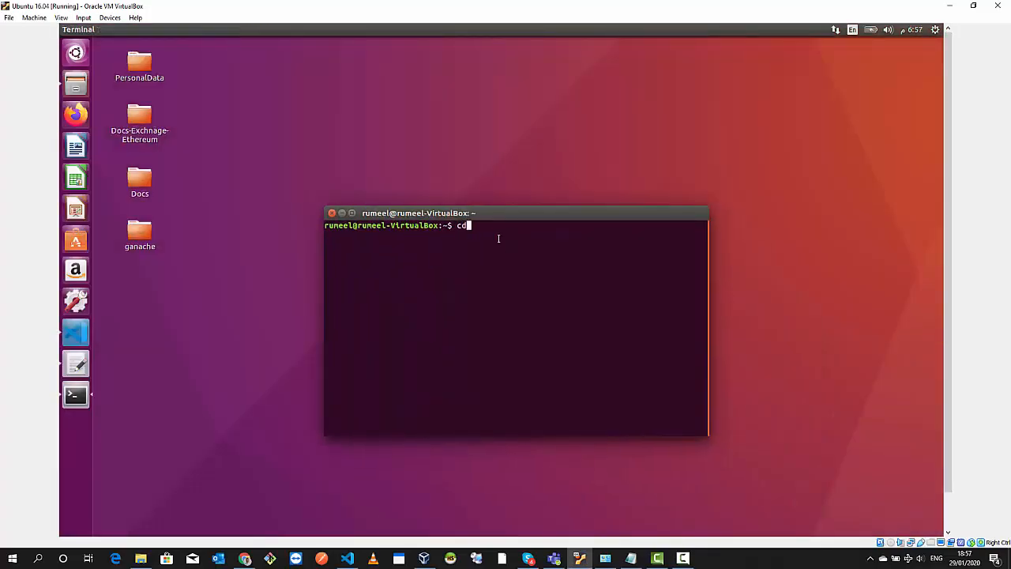
{"action": "type", "text": "Desktop/Docs-Exchnage-Ethereum/"}
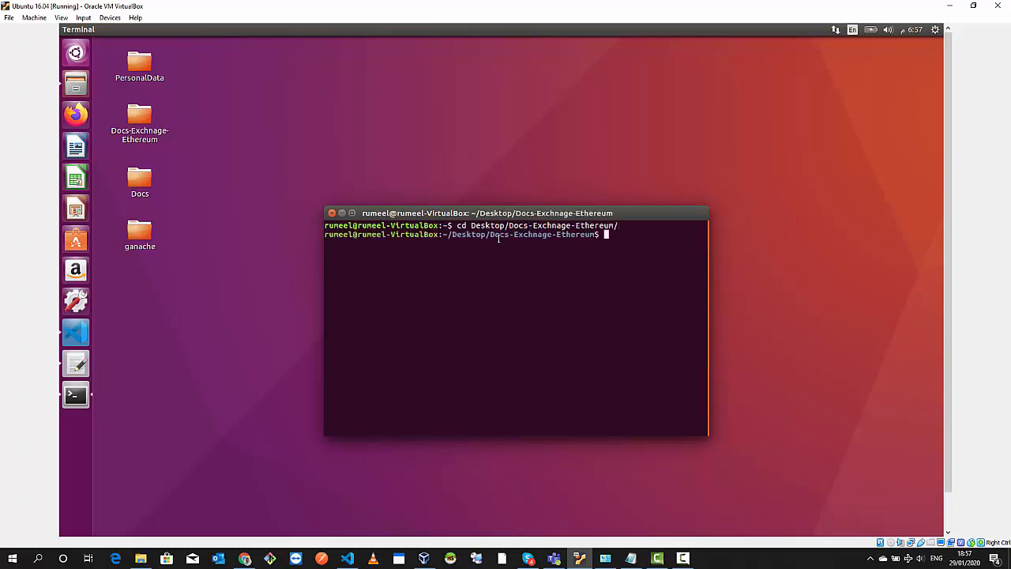
{"action": "type", "text": "nvm use"}
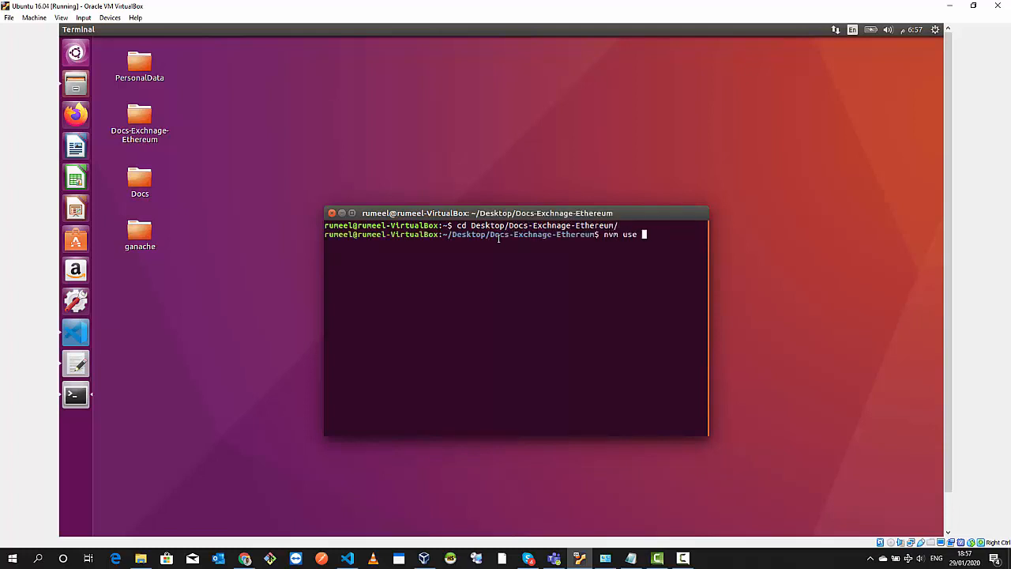
{"action": "type", "text": "v8.11."}
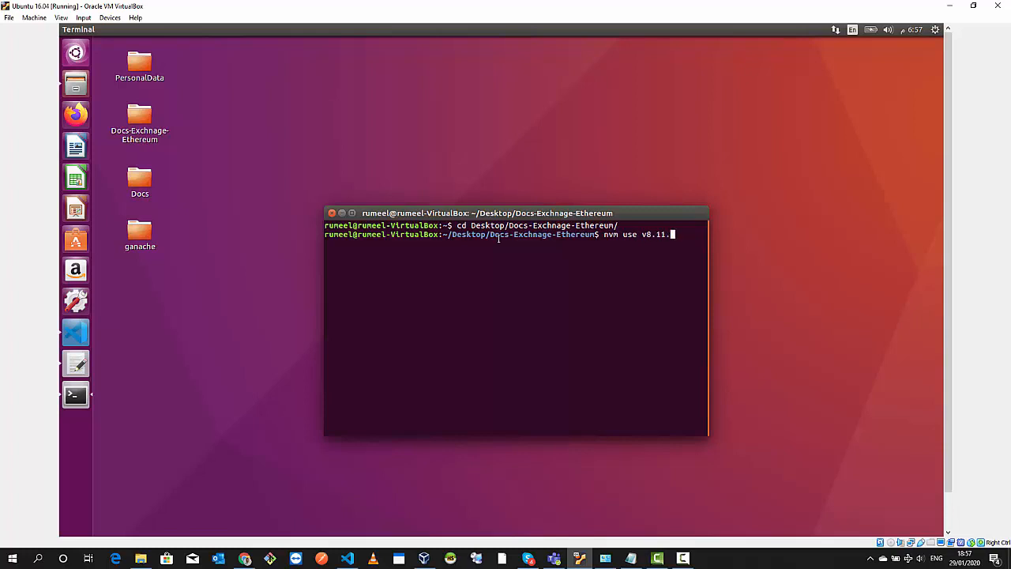
{"action": "key", "text": "Return"}
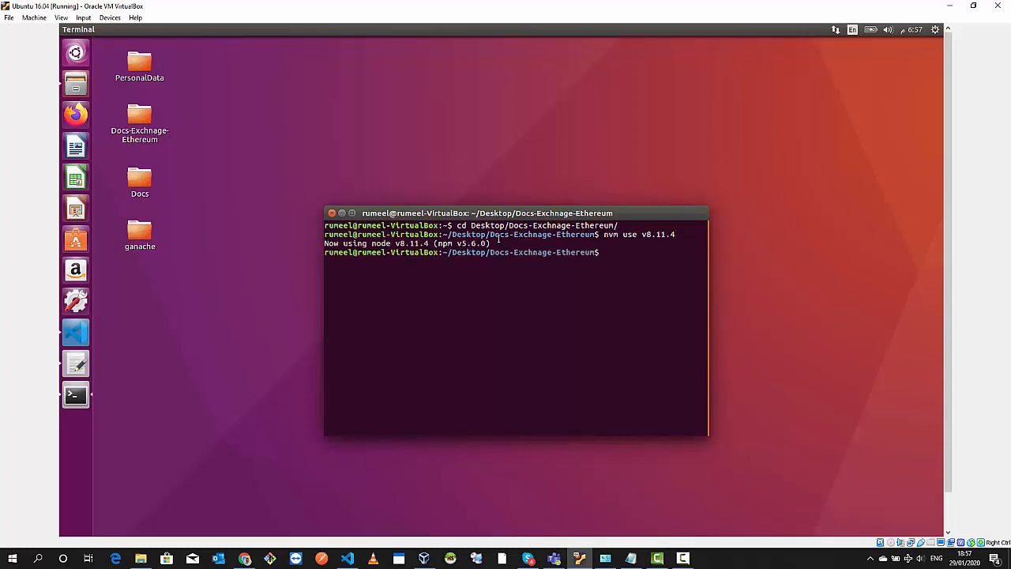
{"action": "type", "text": "ganache-cli"}
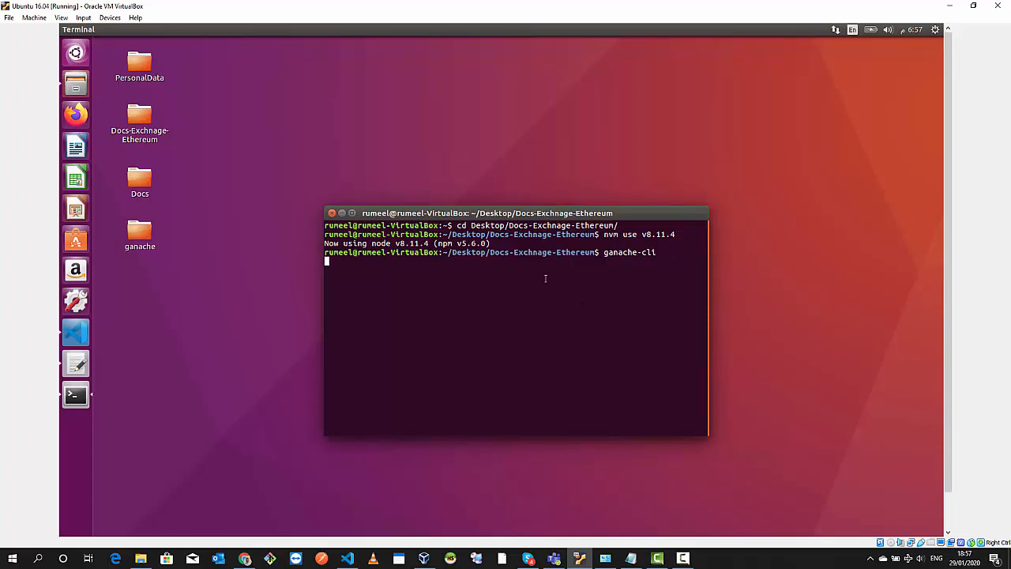
In a second terminal on Node v8.11.4, run truffle test with all 9 tests passing
{"action": "right_click", "coordinate": [75, 395]}
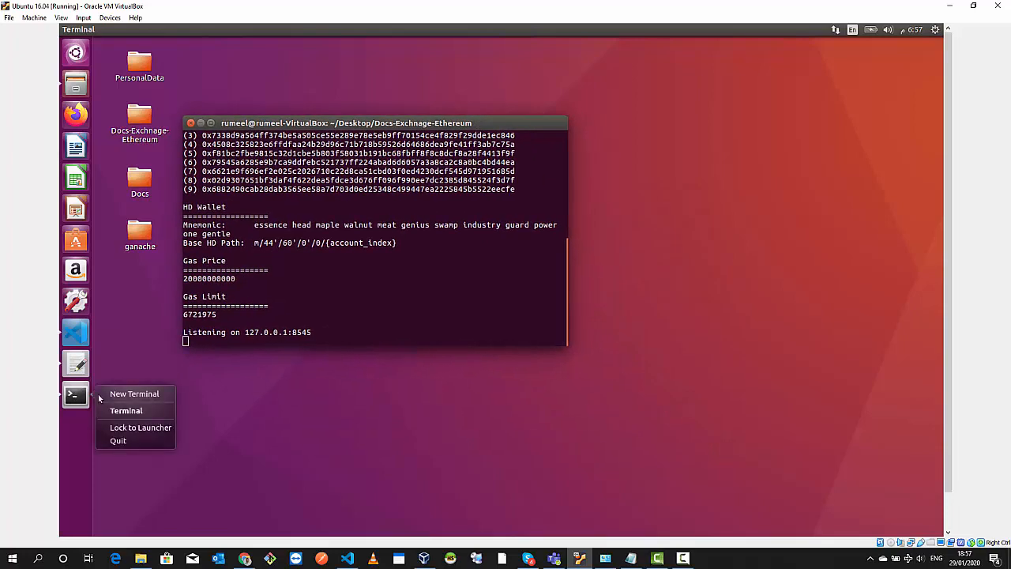
{"action": "left_click", "coordinate": [134, 393]}
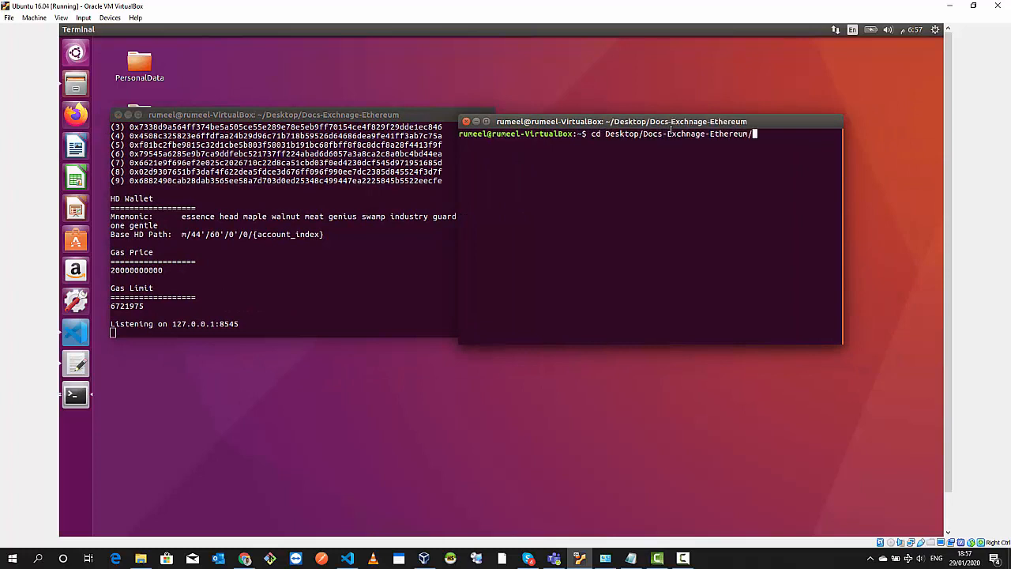
{"action": "type", "text": "nvm use v8.11.4"}
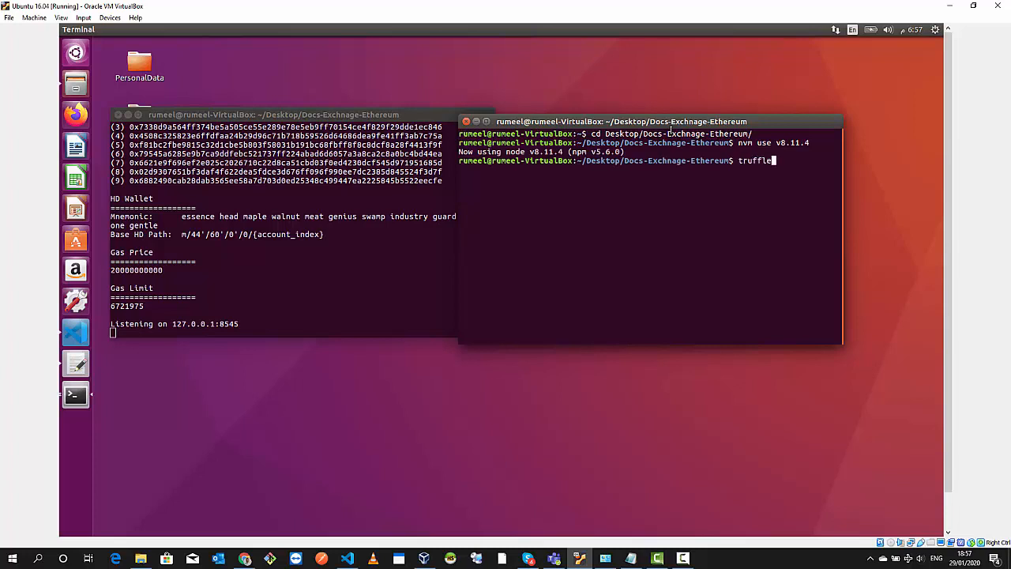
{"action": "type", "text": "test"}
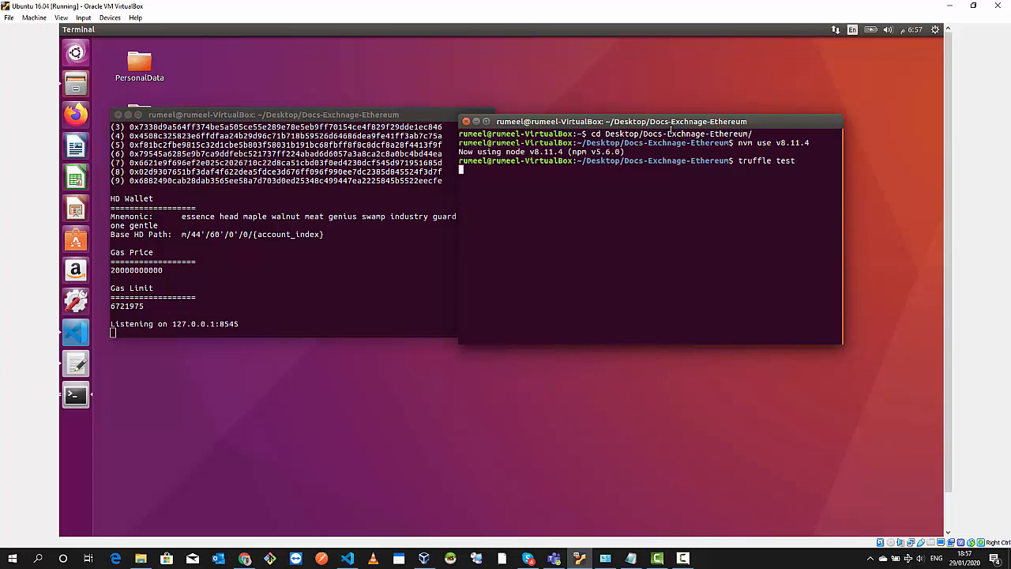
{"action": "key", "text": "Return"}
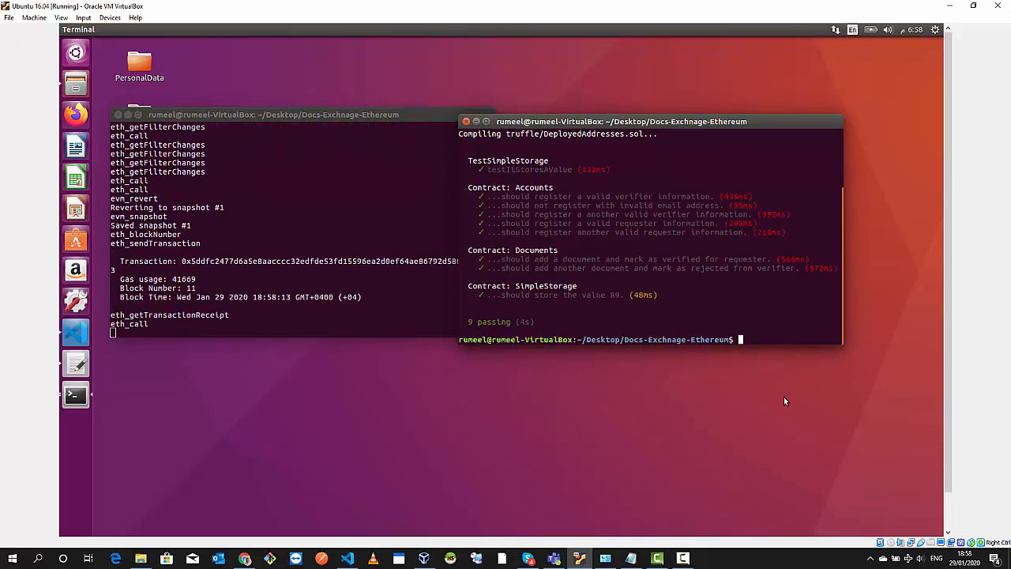
Run npm run recompile to migrate the contracts, then npm run start for the front end
{"action": "type", "text": "npm run recompile"}
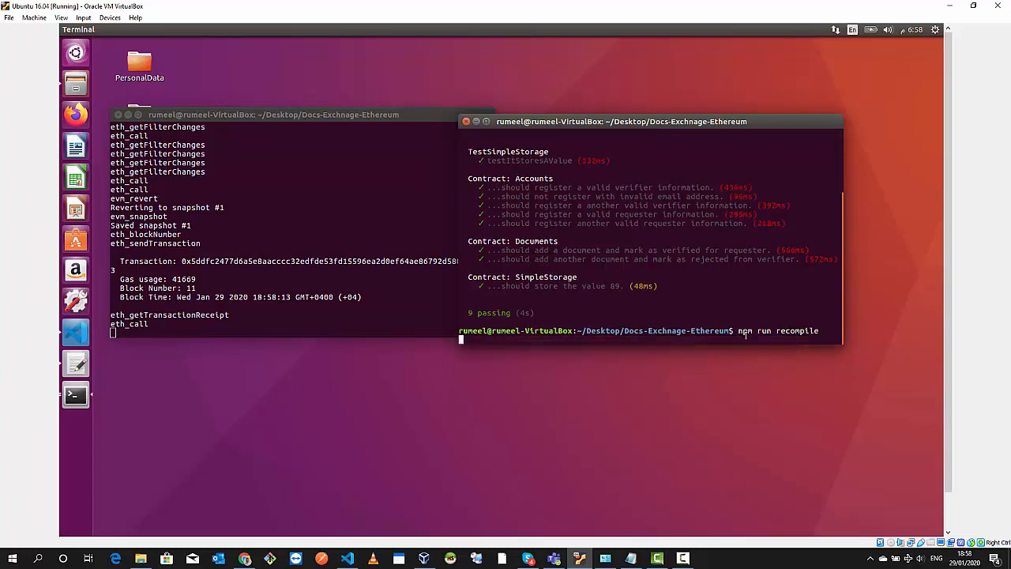
{"action": "key", "text": "Return"}
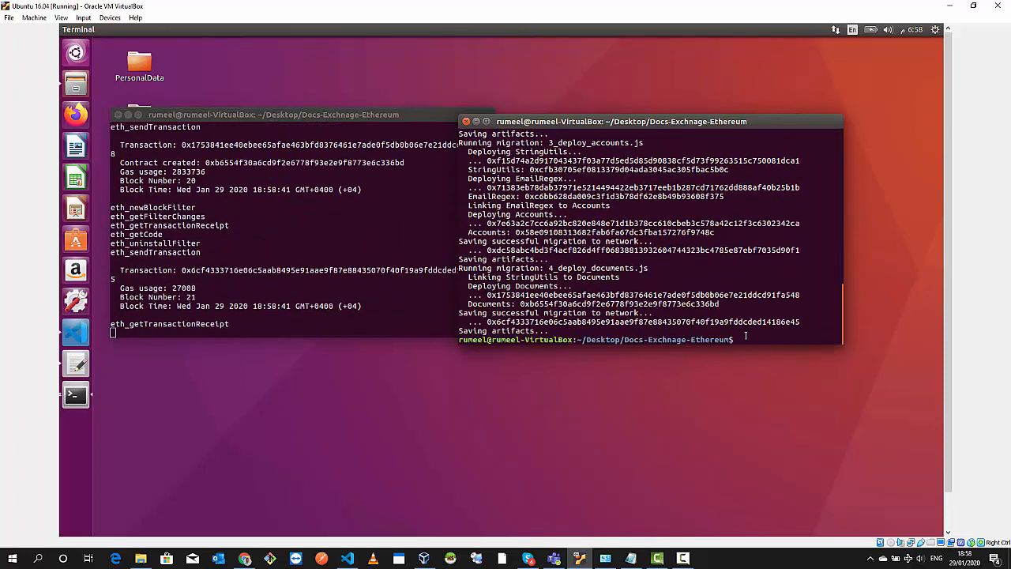
{"action": "type", "text": "npm run start"}
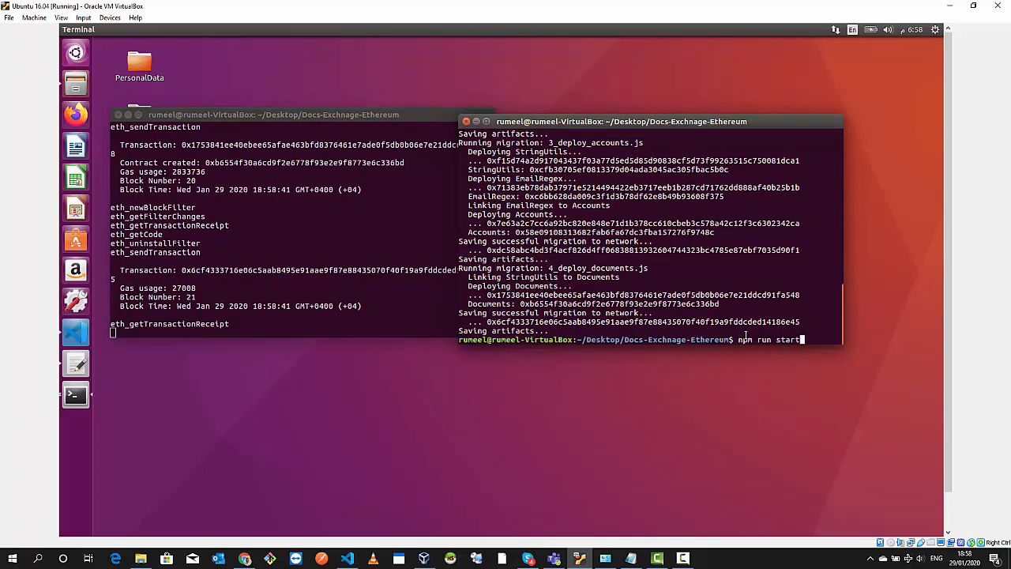
{"action": "key", "text": "Return"}
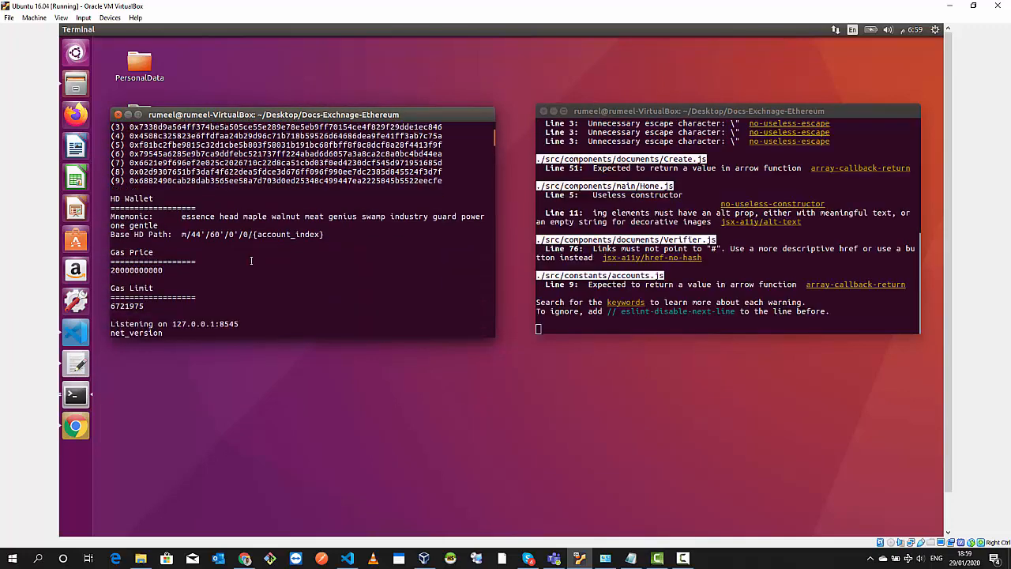
{"action": "scroll", "scroll_direction": "down", "scroll_amount": 3}
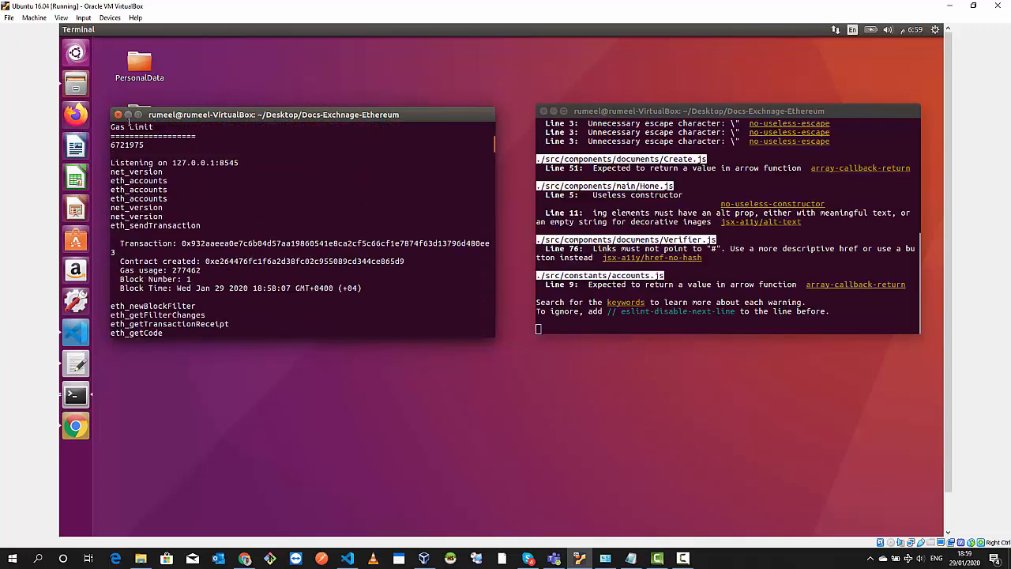
View the dApp at localhost:3000 and browse its About and Login pages
{"action": "left_click", "coordinate": [75, 425]}
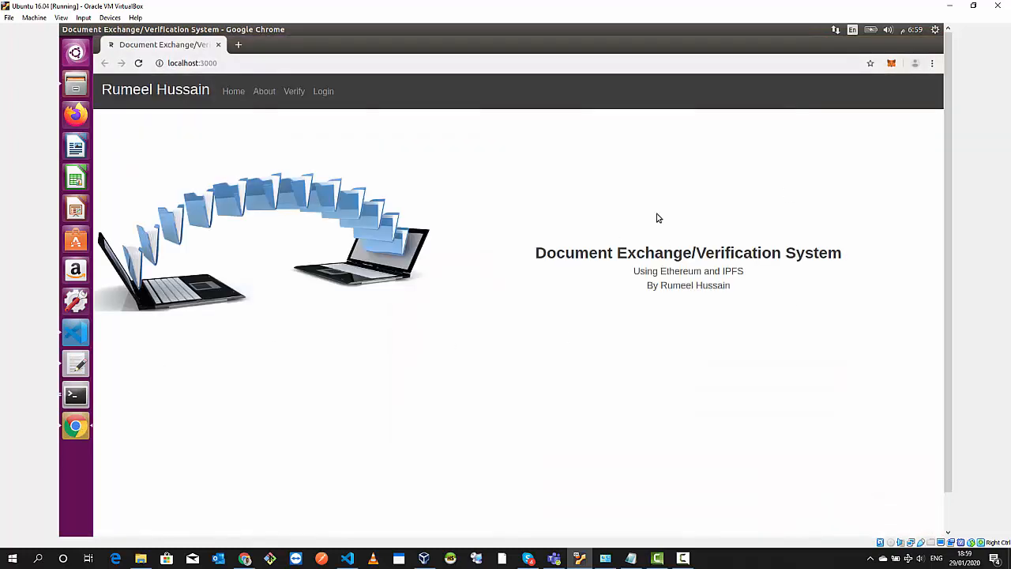
{"action": "left_click", "coordinate": [264, 91]}
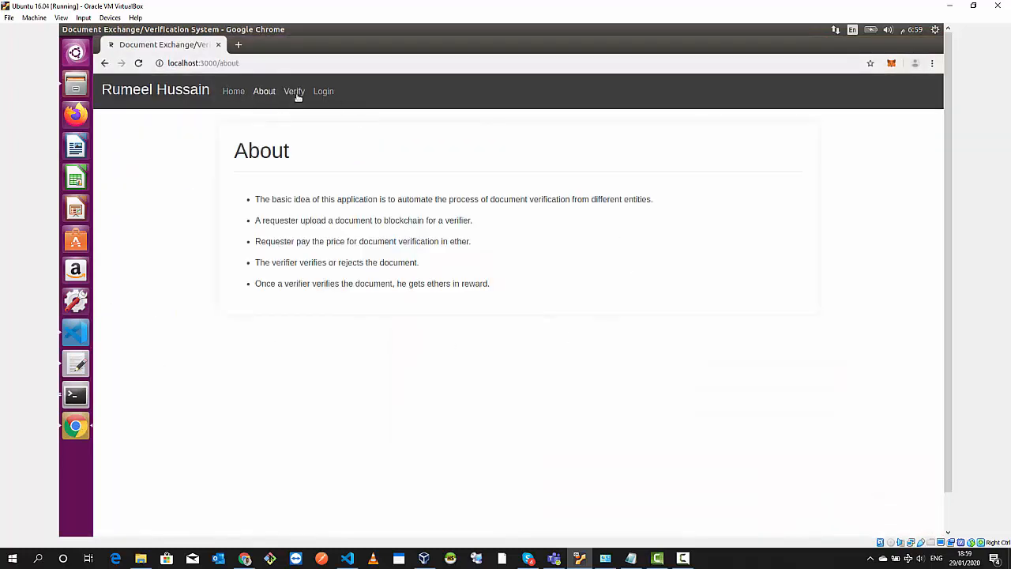
{"action": "left_click", "coordinate": [323, 91]}
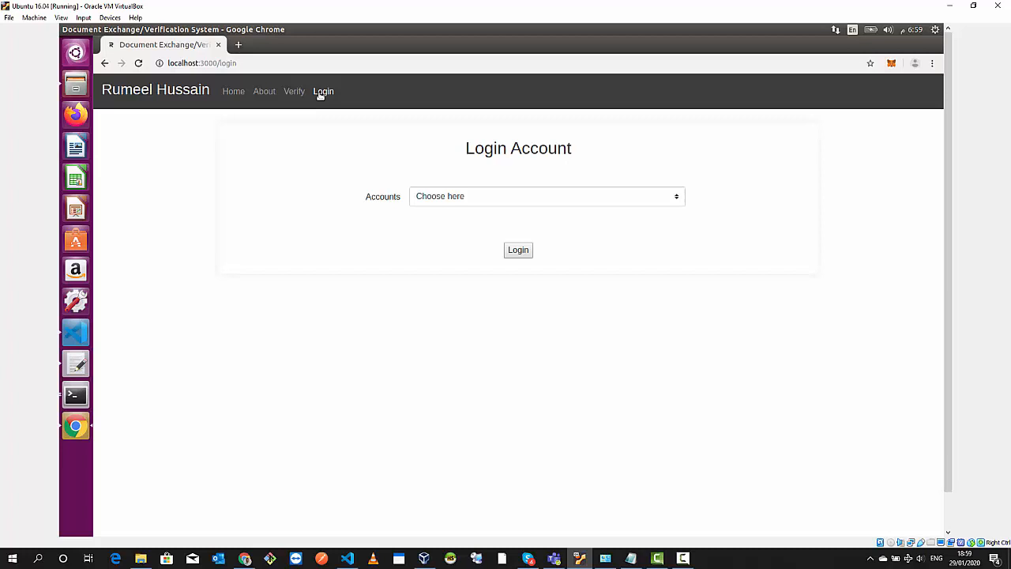
{"action": "mouse_move", "coordinate": [891, 150]}
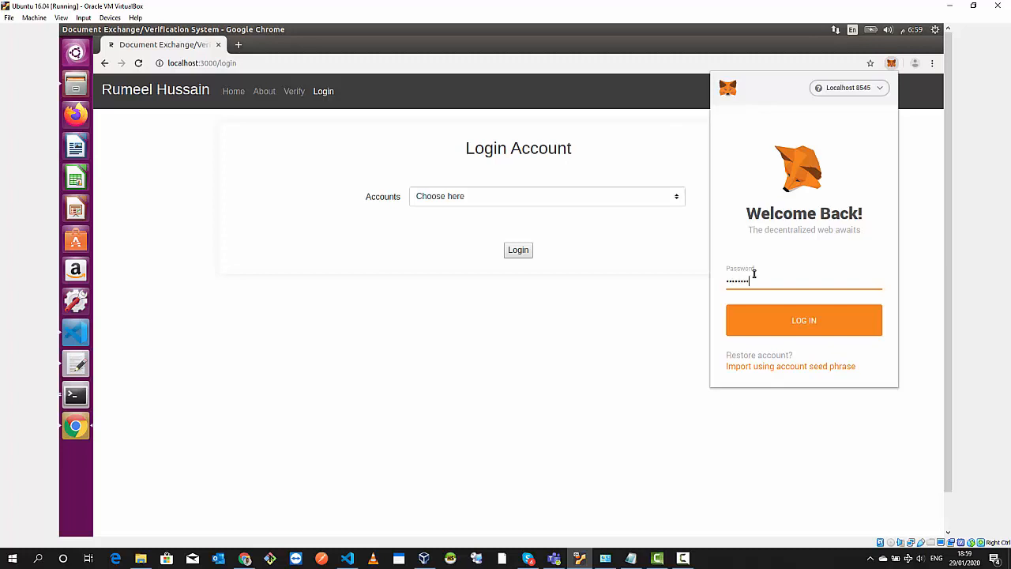
Unlock MetaMask and switch to a different wallet account
{"action": "left_click", "coordinate": [804, 320]}
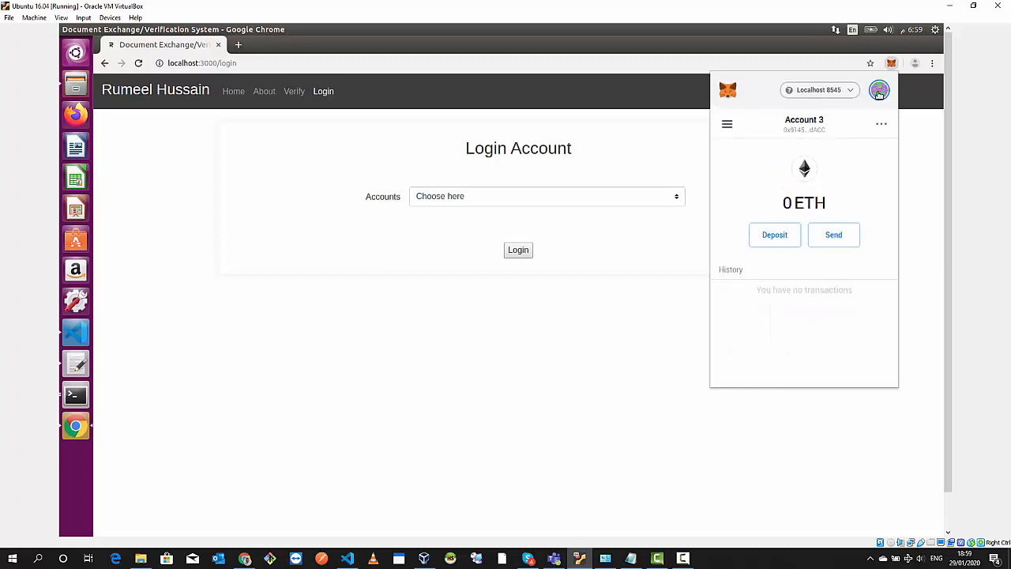
{"action": "left_click", "coordinate": [879, 89]}
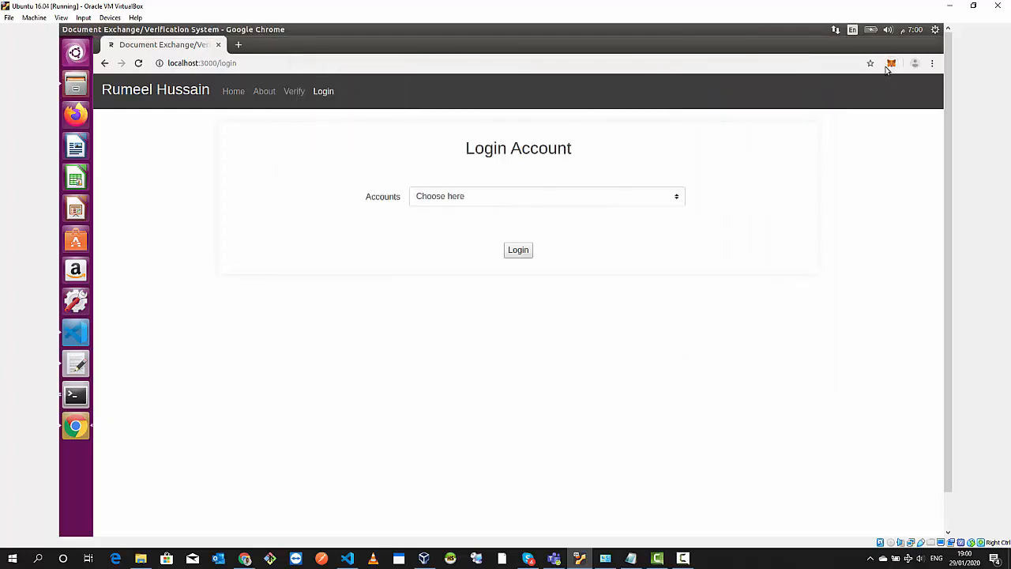
{"action": "left_click", "coordinate": [891, 63]}
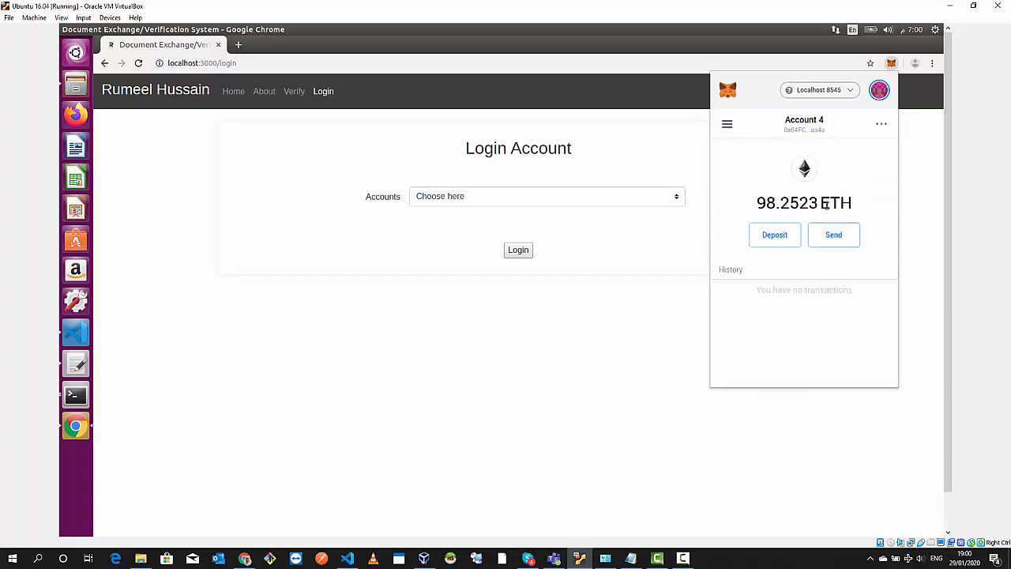
{"action": "left_click", "coordinate": [75, 363]}
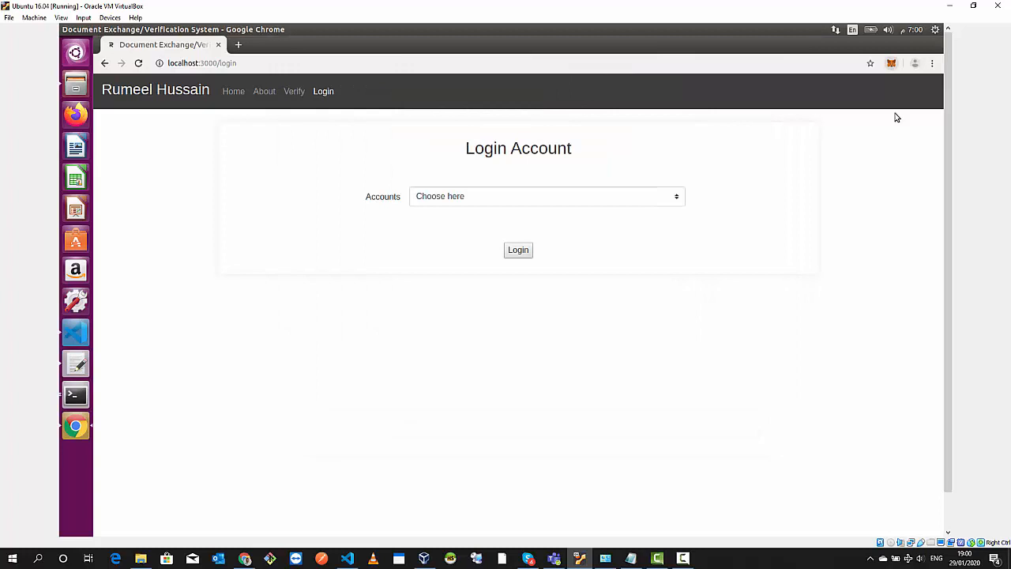
Import an account by private key and make Account 3 active for login
{"action": "left_click", "coordinate": [891, 63]}
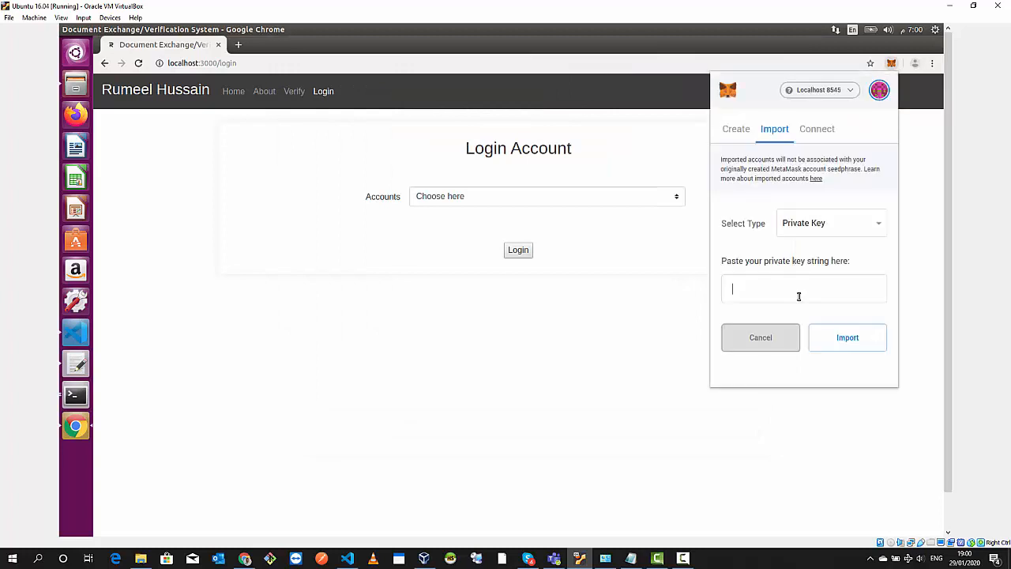
{"action": "left_click", "coordinate": [847, 337]}
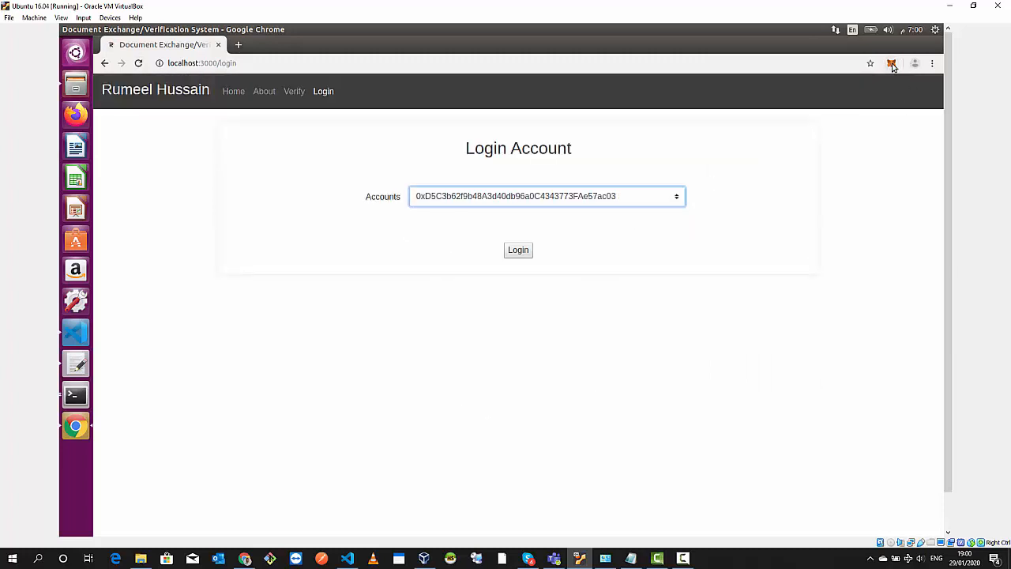
{"action": "left_click", "coordinate": [891, 63]}
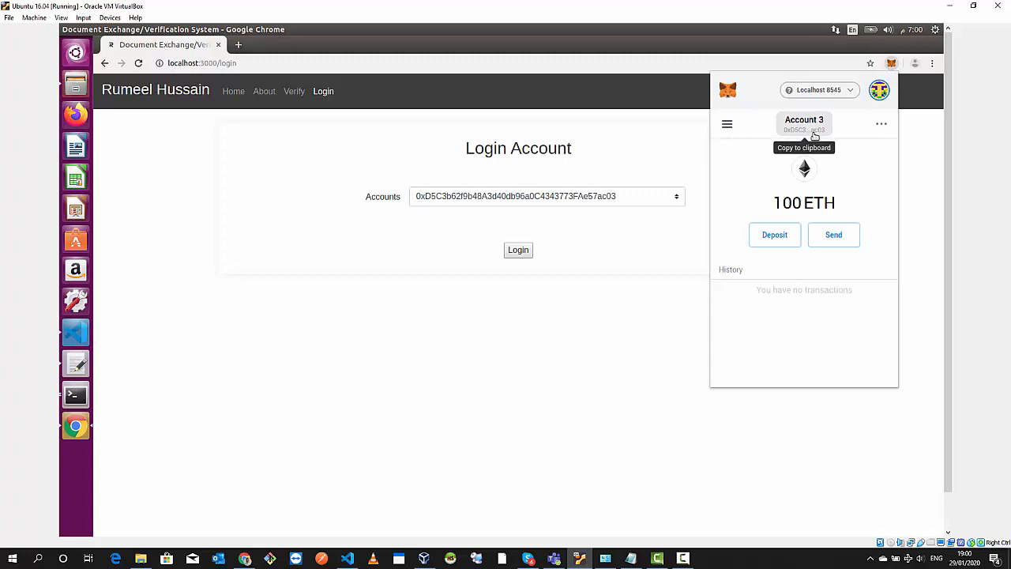
{"action": "left_click", "coordinate": [518, 250]}
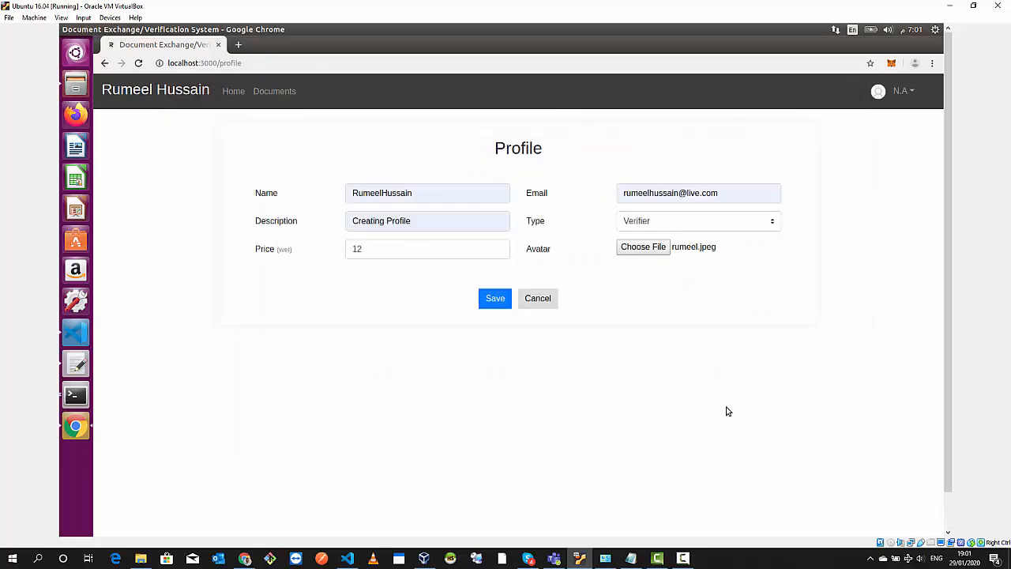
Save the Verifier profile priced at 12 wei and confirm the MetaMask transaction
{"action": "left_click", "coordinate": [495, 298]}
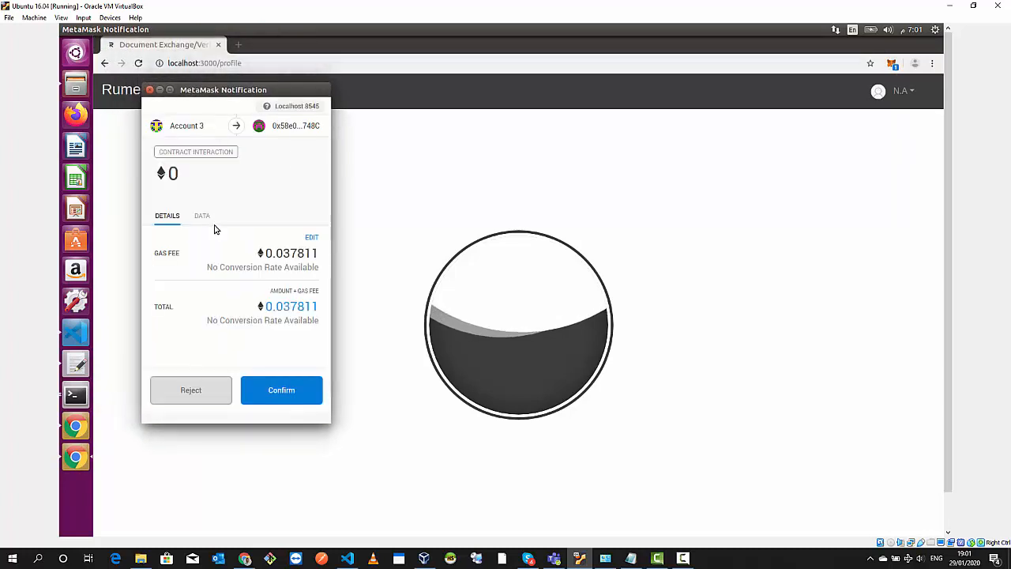
{"action": "left_click", "coordinate": [281, 390]}
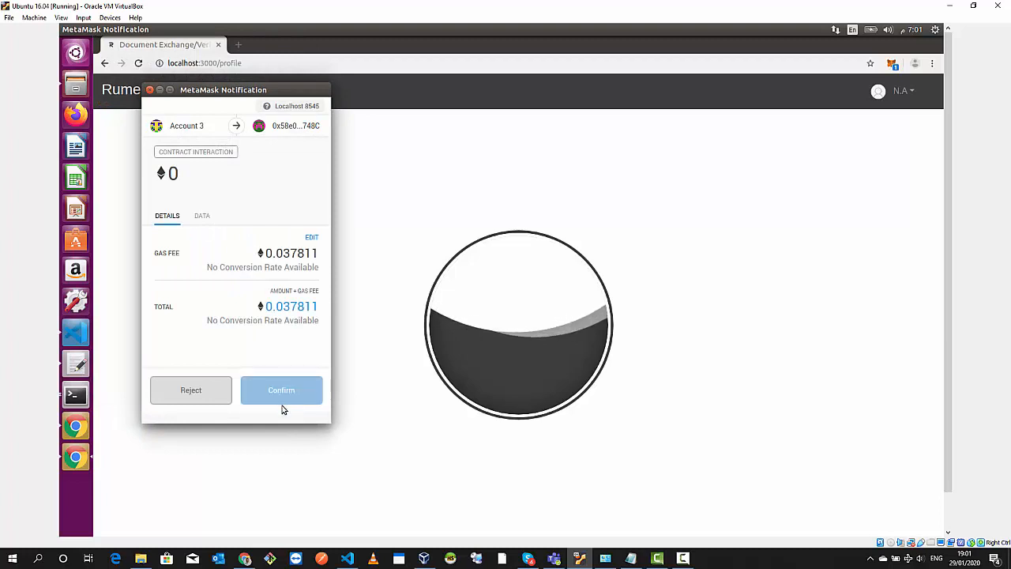
{"action": "left_click", "coordinate": [282, 390]}
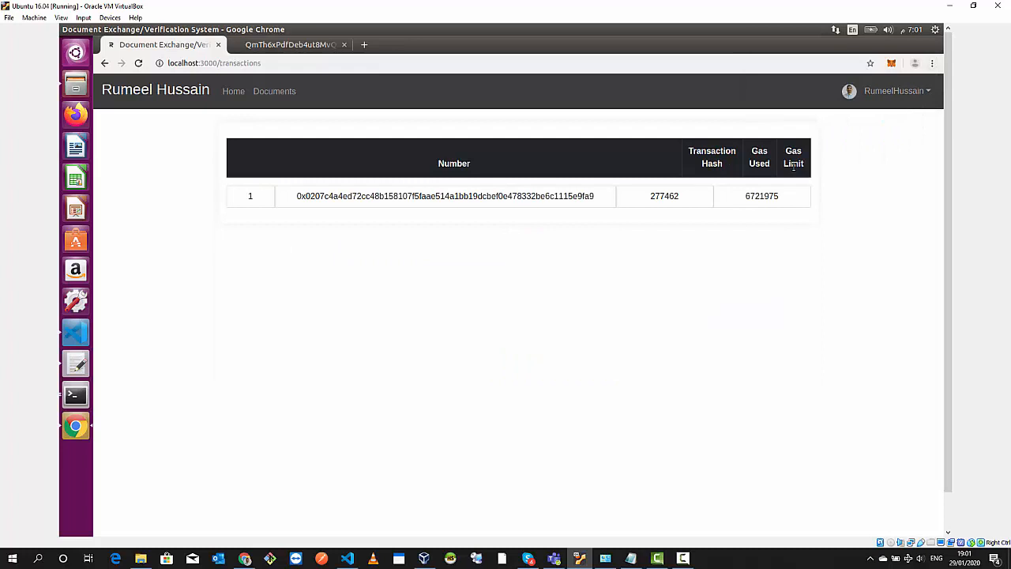
Log out, switch MetaMask to Account 4, and log in with the 0x04FC address
{"action": "left_click", "coordinate": [893, 90]}
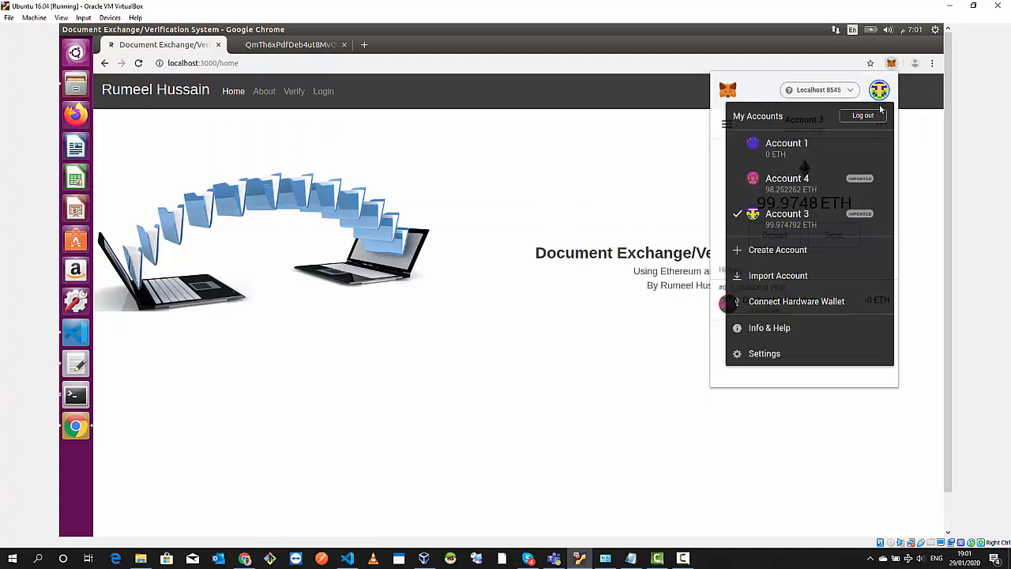
{"action": "left_click", "coordinate": [787, 178]}
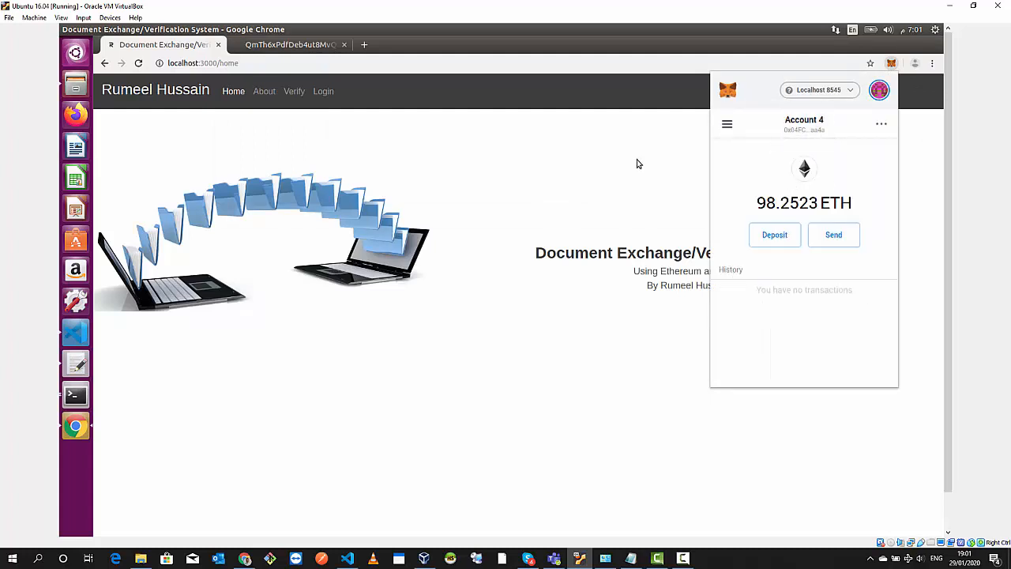
{"action": "left_click", "coordinate": [323, 91]}
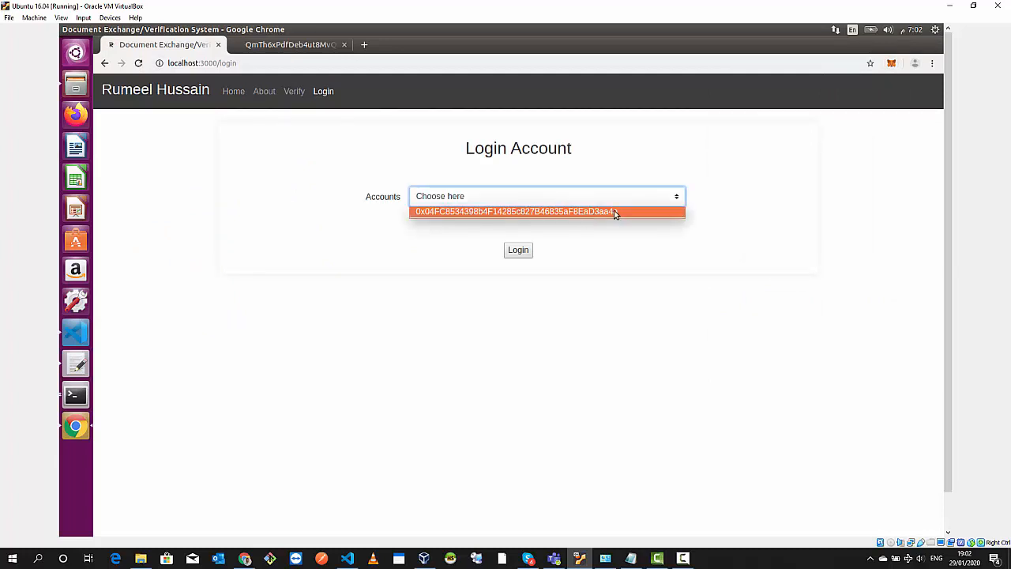
{"action": "left_click", "coordinate": [891, 63]}
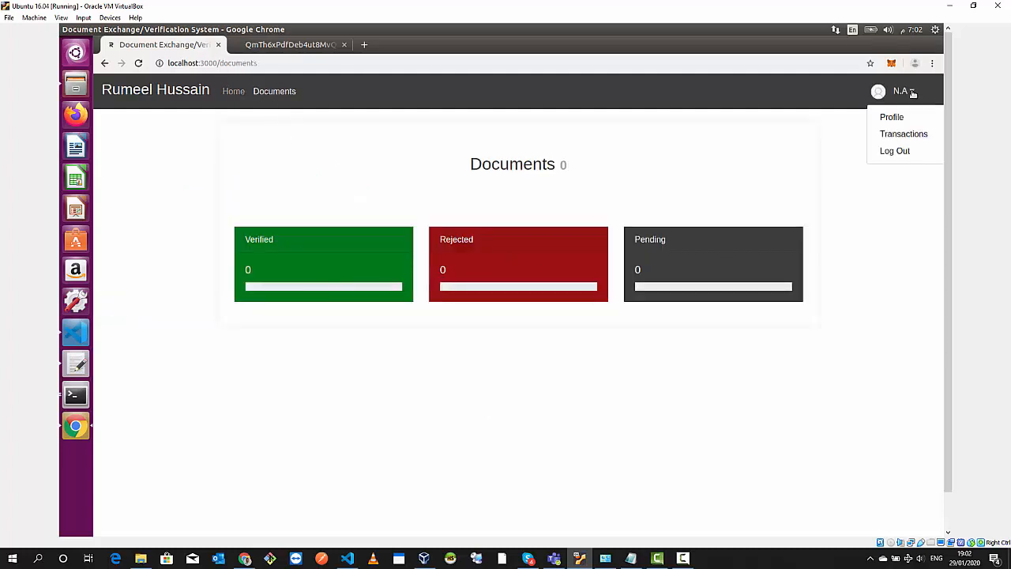
On the Profile page, set ammar.png as the avatar and save as Requester
{"action": "left_click", "coordinate": [891, 117]}
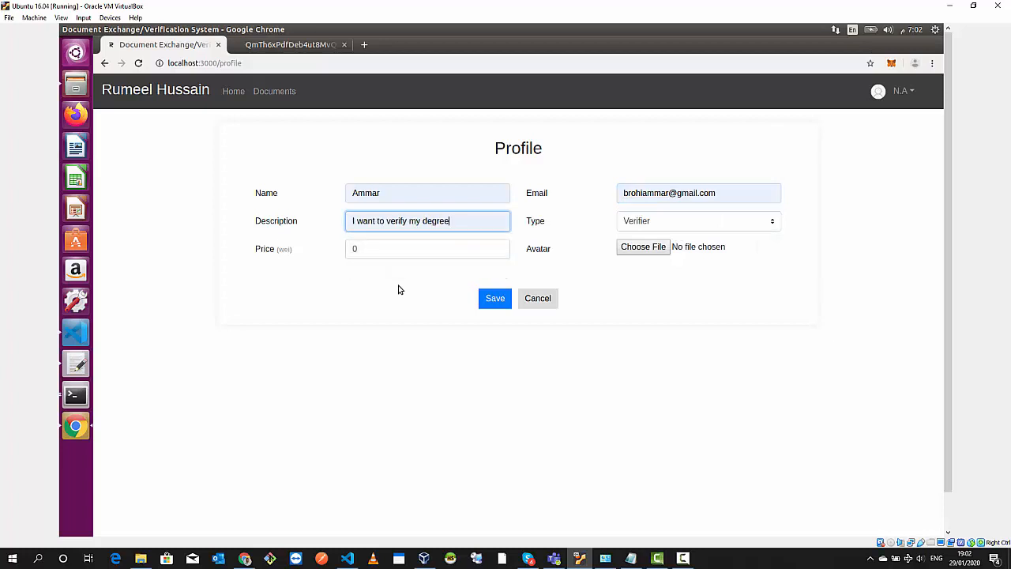
{"action": "left_click", "coordinate": [698, 220]}
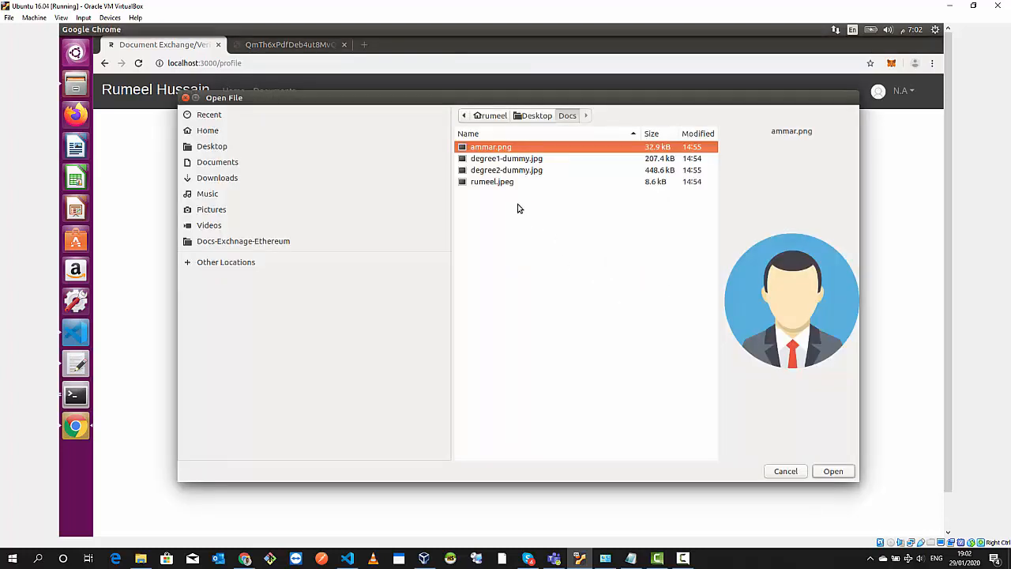
{"action": "left_click", "coordinate": [833, 471]}
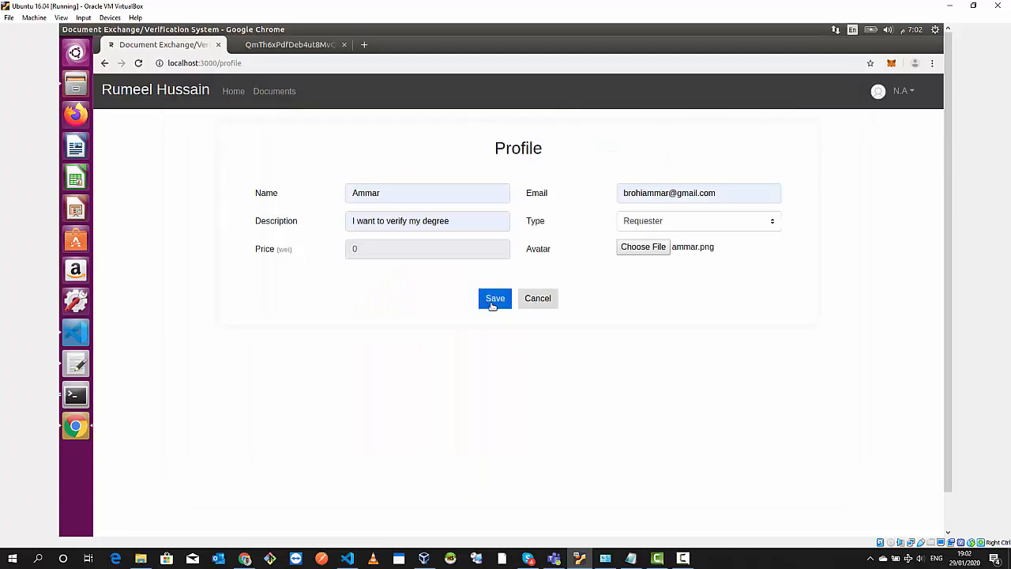
{"action": "left_click", "coordinate": [494, 297]}
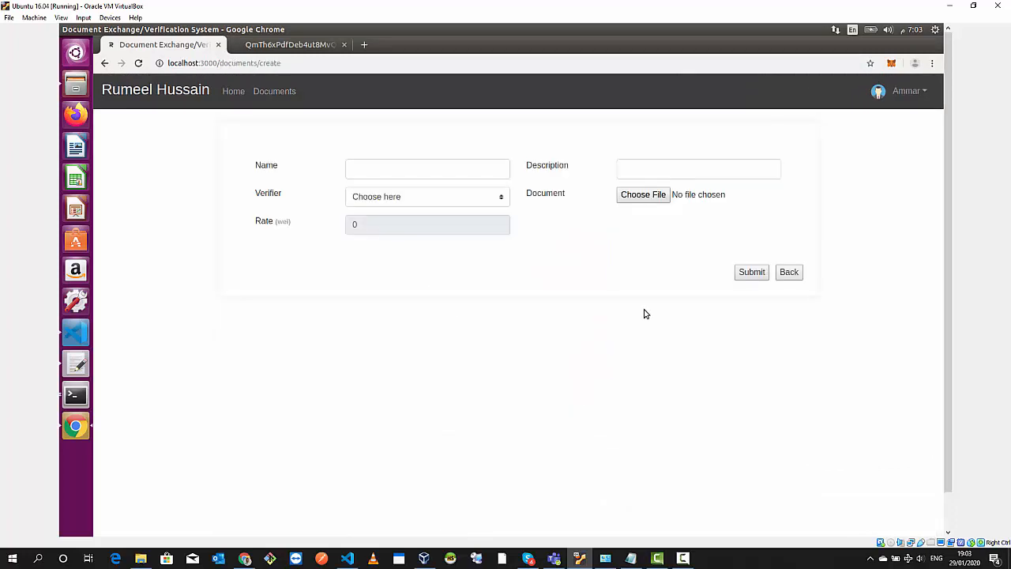
Submit 'Ammar' / 'I want to verify my degree' for a BS degree and confirm in MetaMask
{"action": "type", "text": "Ammar"}
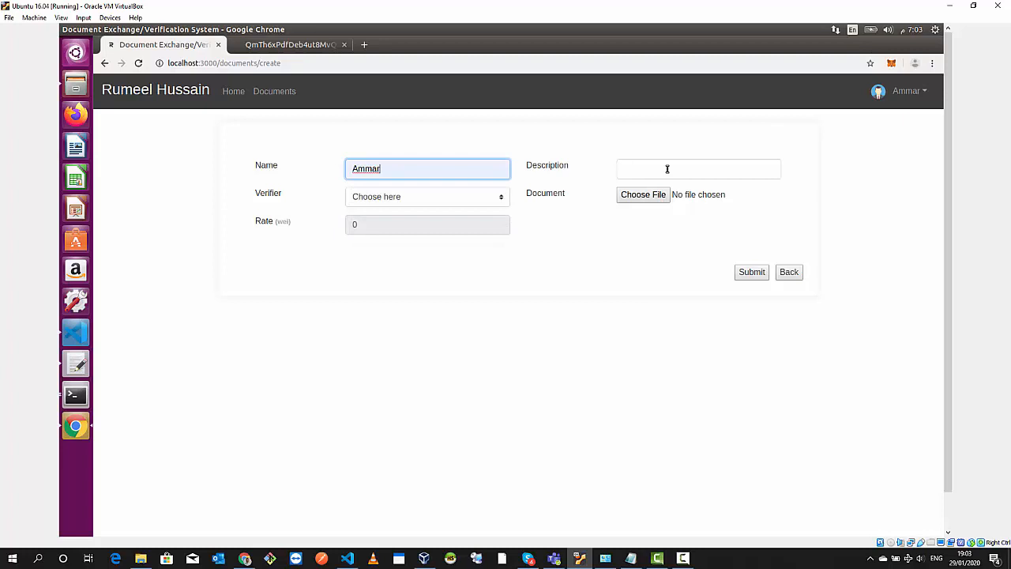
{"action": "type", "text": "I want to verify my degree"}
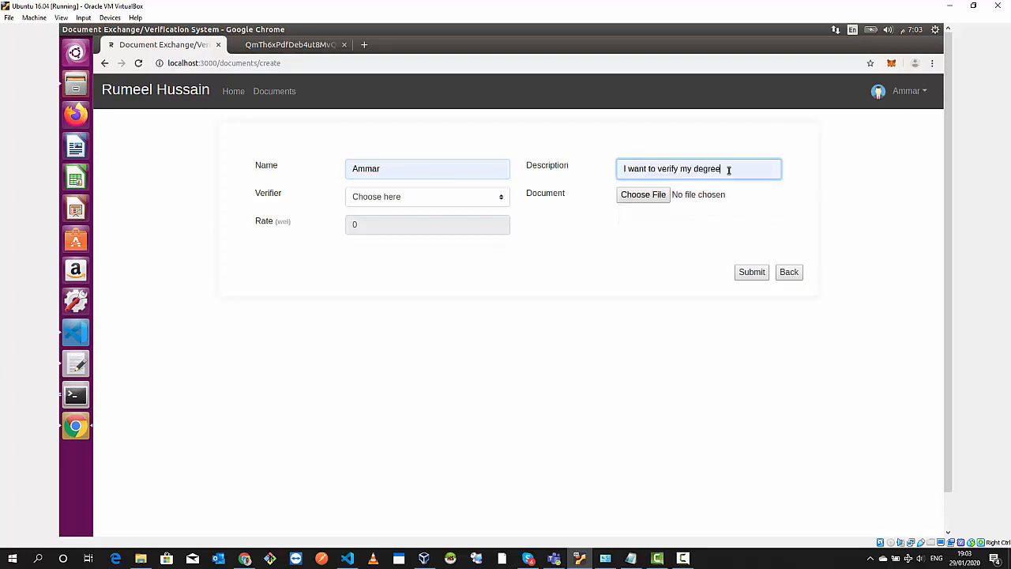
{"action": "type", "text": "BS"}
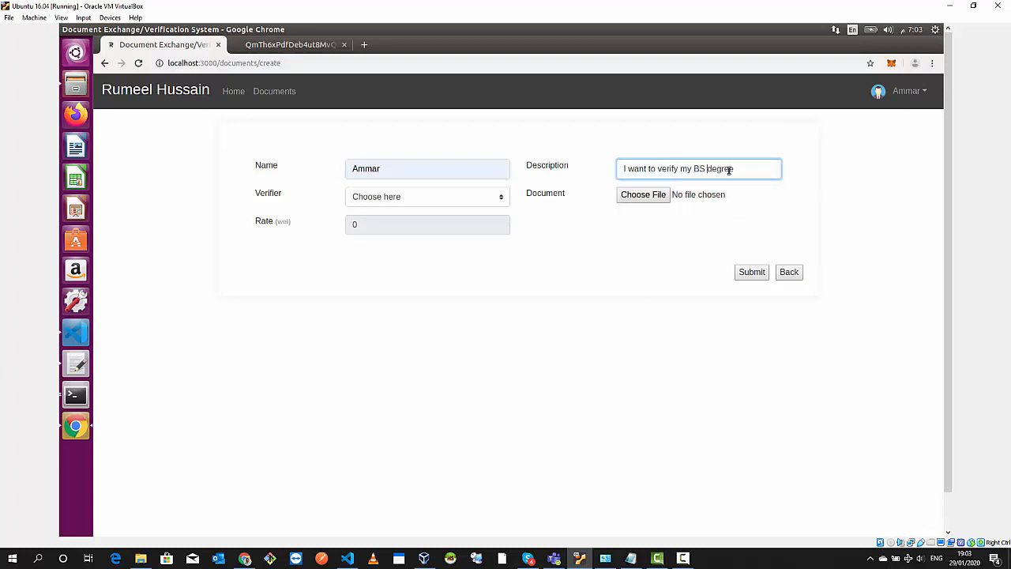
{"action": "left_click", "coordinate": [427, 196]}
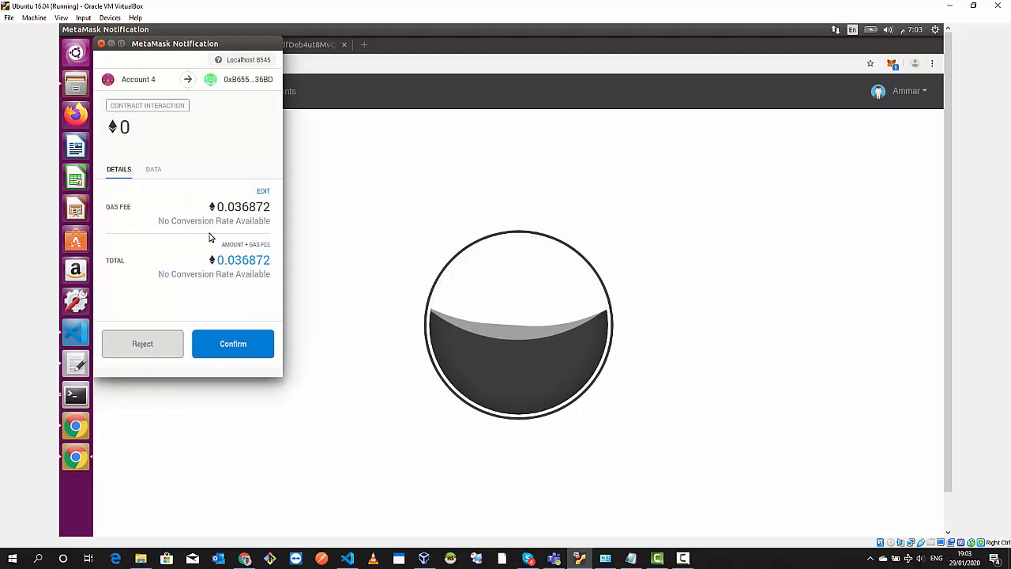
{"action": "left_click", "coordinate": [233, 344]}
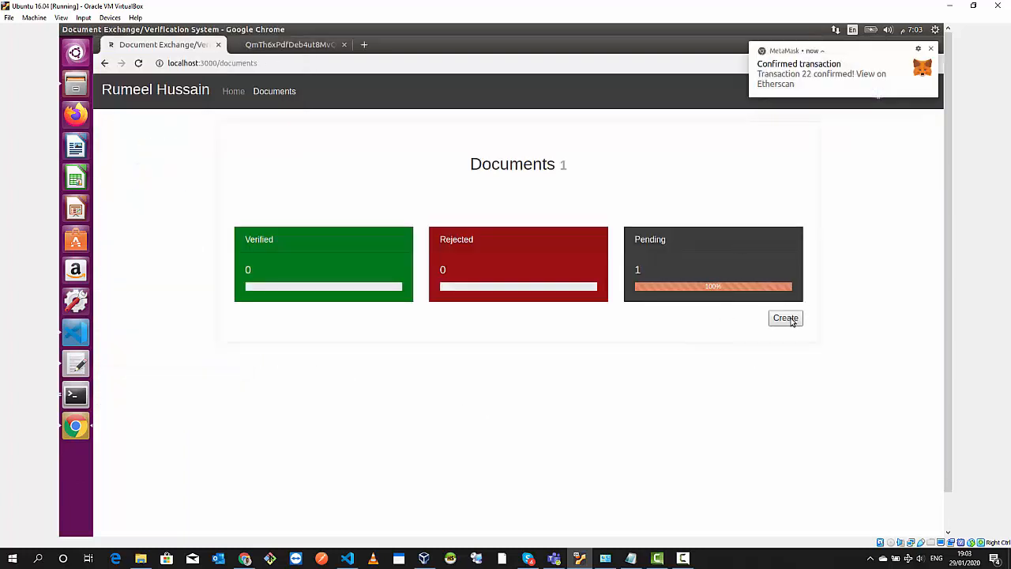
{"action": "left_click", "coordinate": [786, 318]}
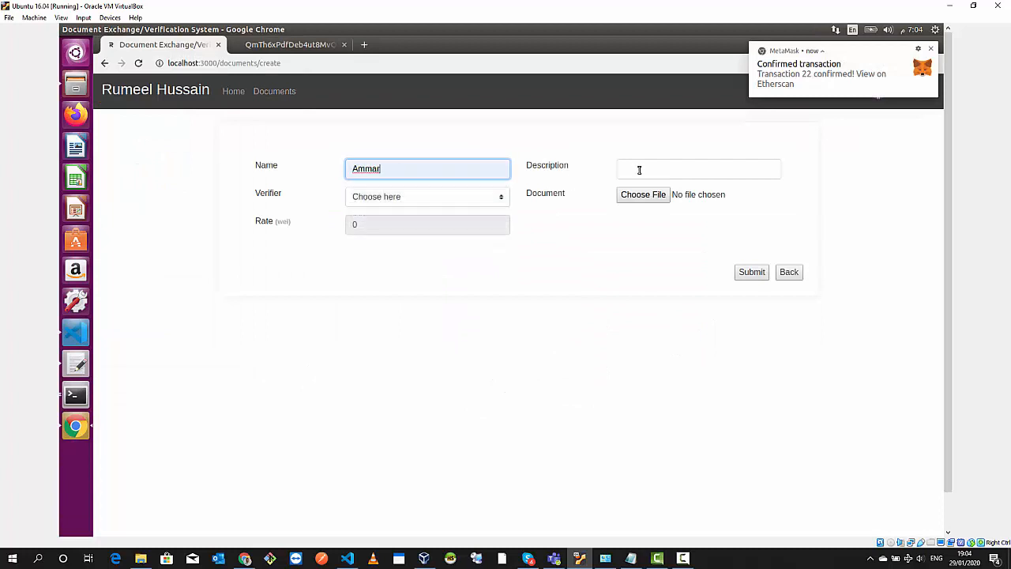
{"action": "type", "text": "I want to verify my BS degree"}
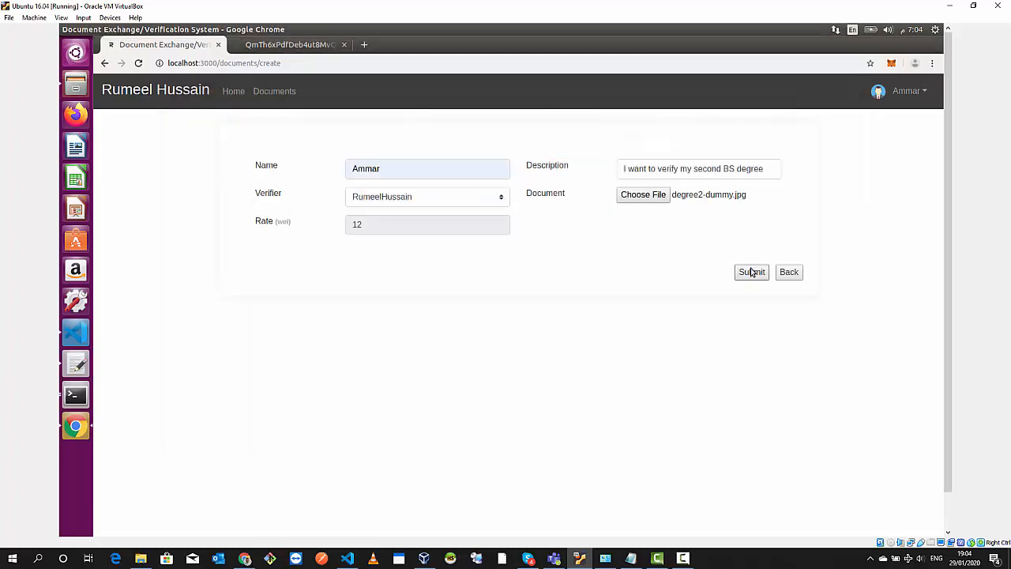
{"action": "left_click", "coordinate": [751, 272]}
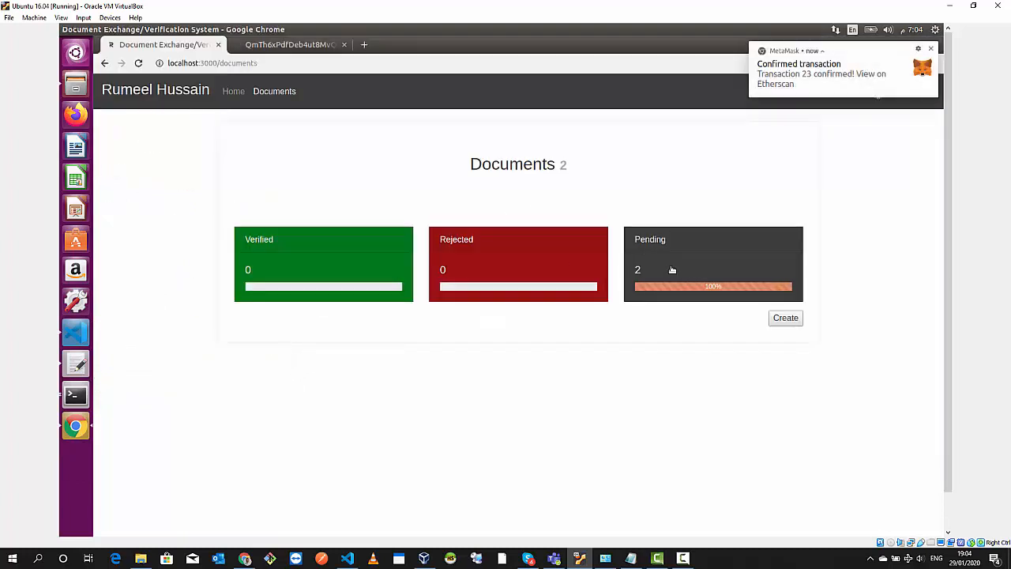
{"action": "left_click", "coordinate": [713, 263]}
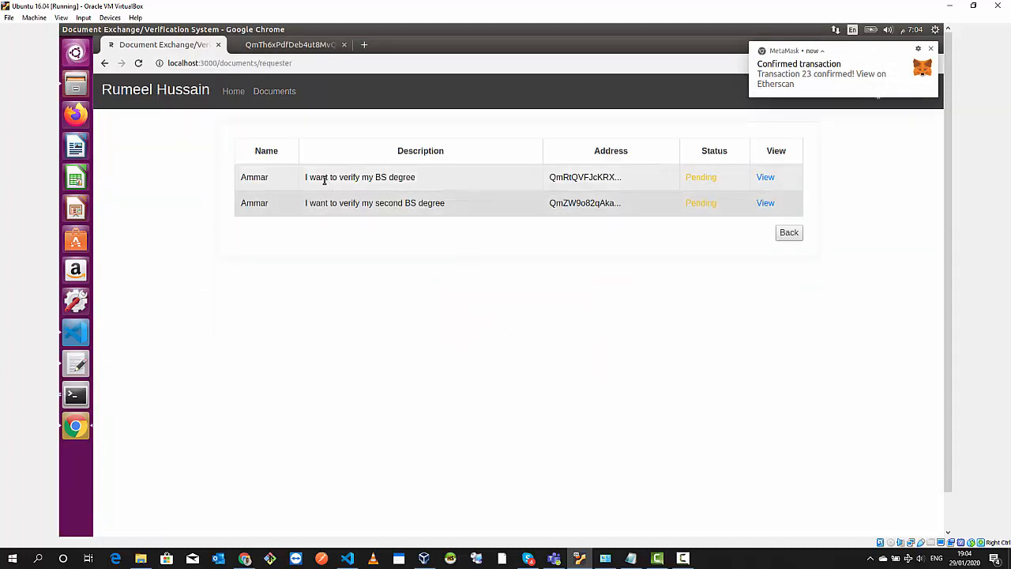
{"action": "left_click", "coordinate": [765, 177]}
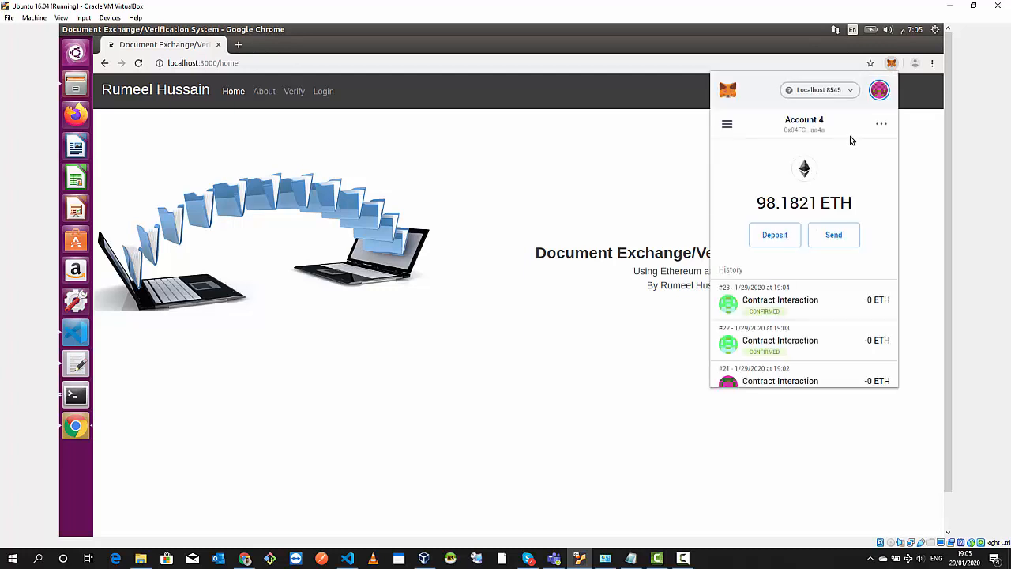
As the verifier, verify the first BS degree request and approve the transaction
{"action": "left_click", "coordinate": [363, 108]}
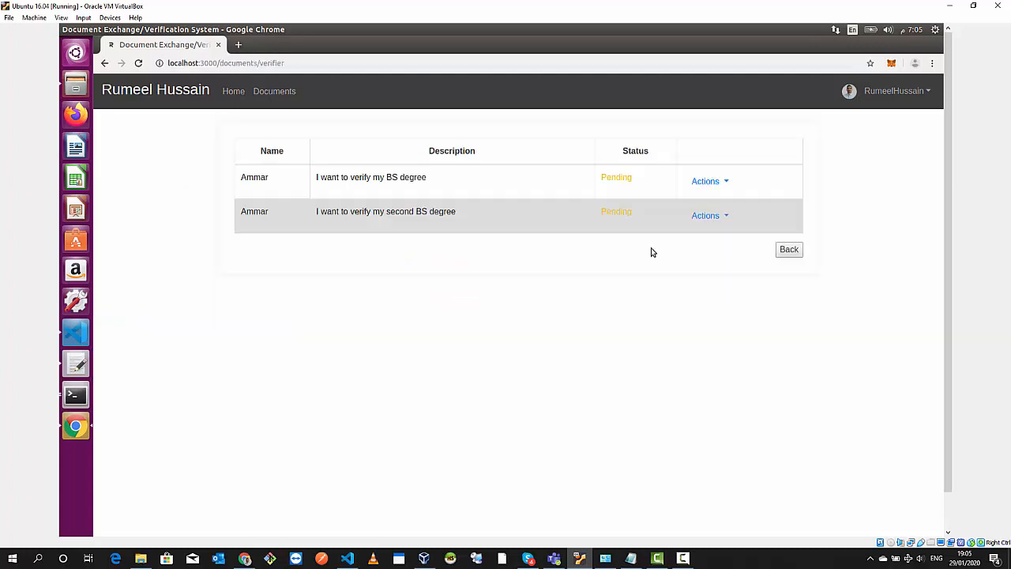
{"action": "left_click", "coordinate": [704, 181]}
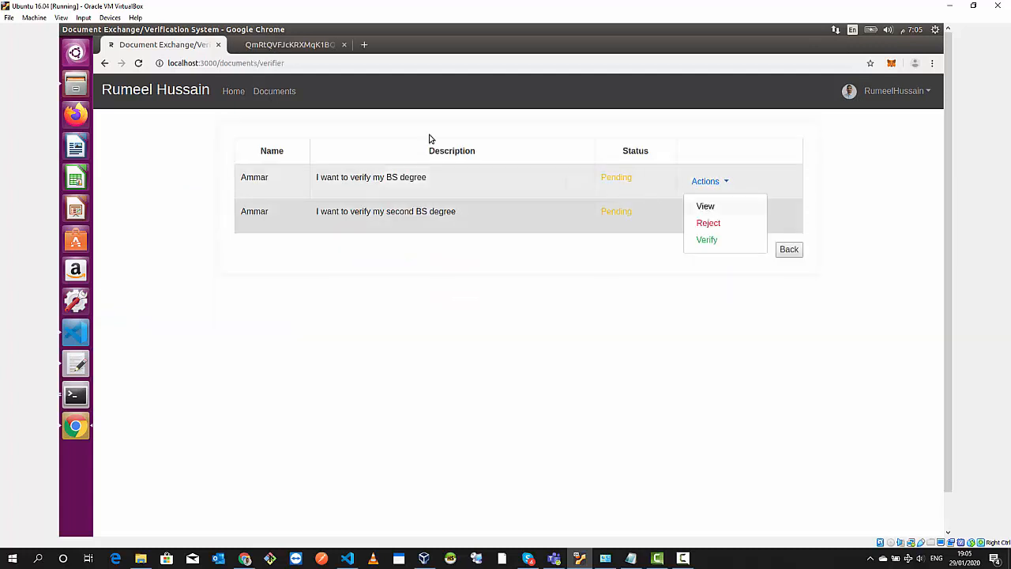
{"action": "mouse_move", "coordinate": [657, 244]}
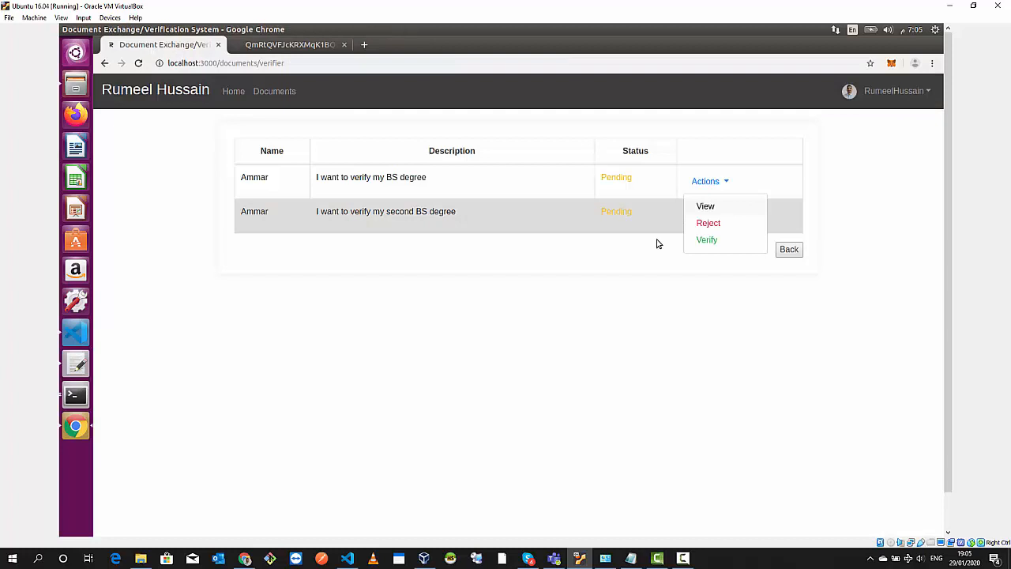
{"action": "left_click", "coordinate": [706, 239]}
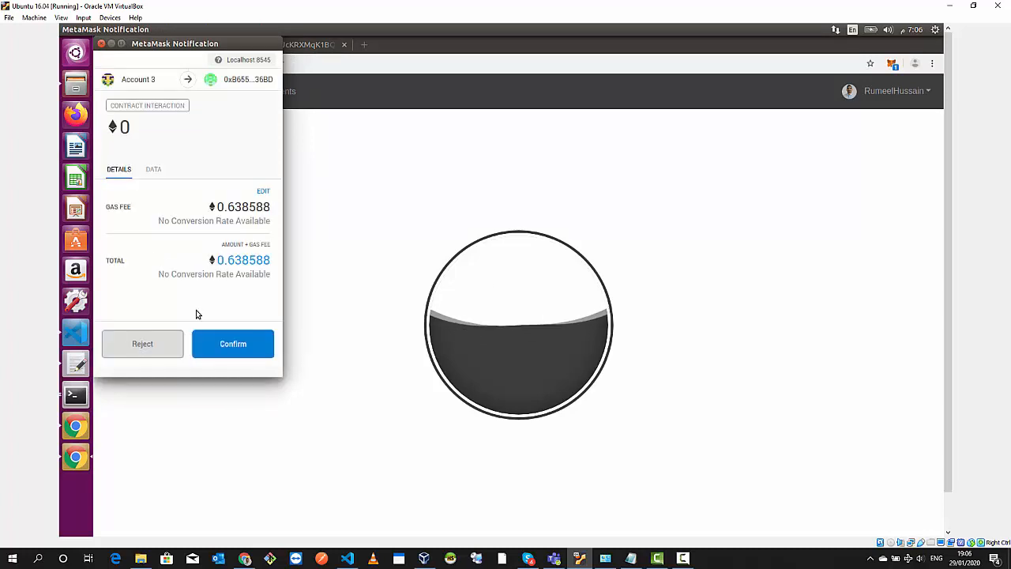
{"action": "left_click", "coordinate": [233, 343]}
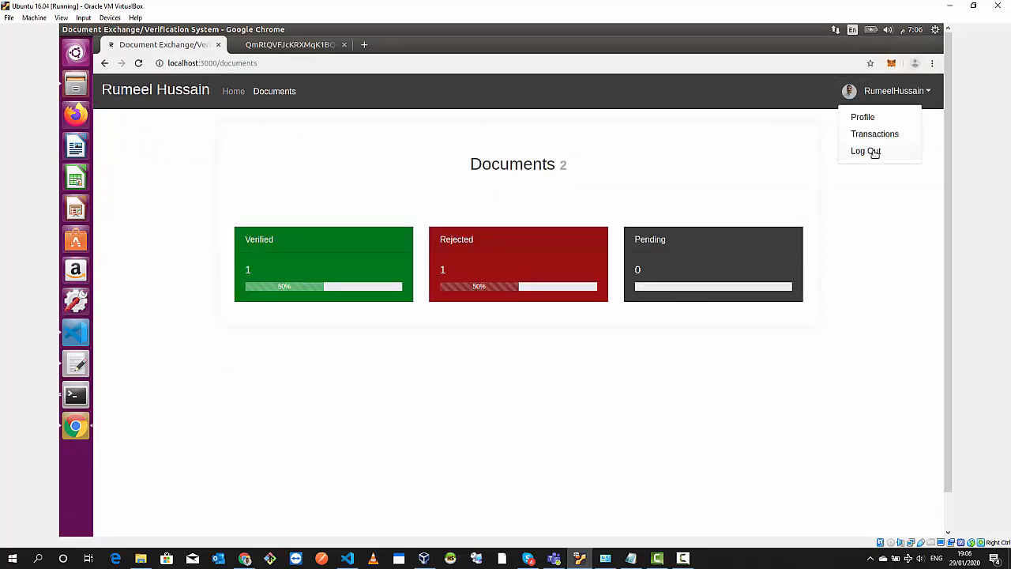
Log out of the verifier and switch MetaMask to requester Account 4
{"action": "left_click", "coordinate": [865, 151]}
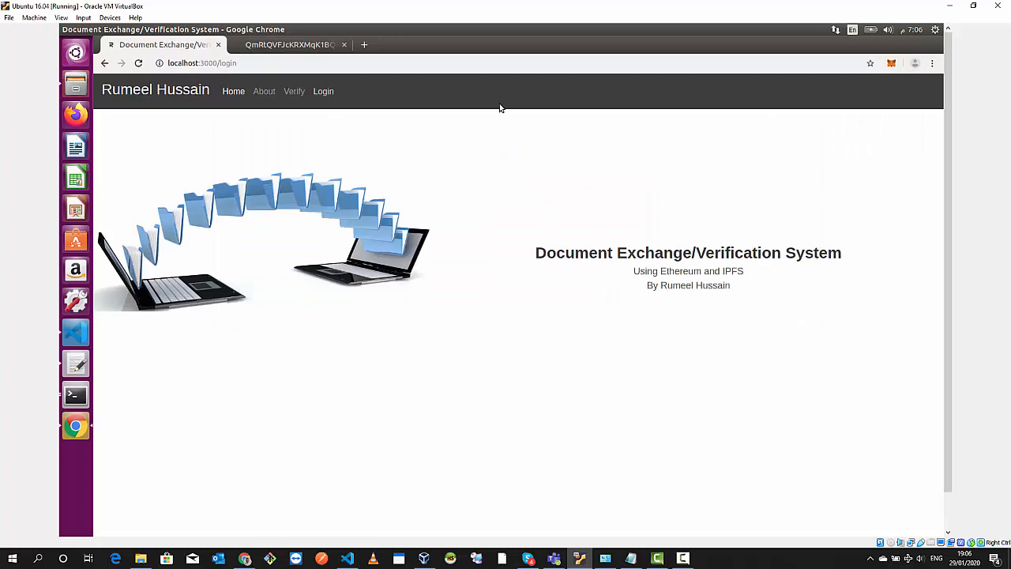
{"action": "left_click", "coordinate": [891, 63]}
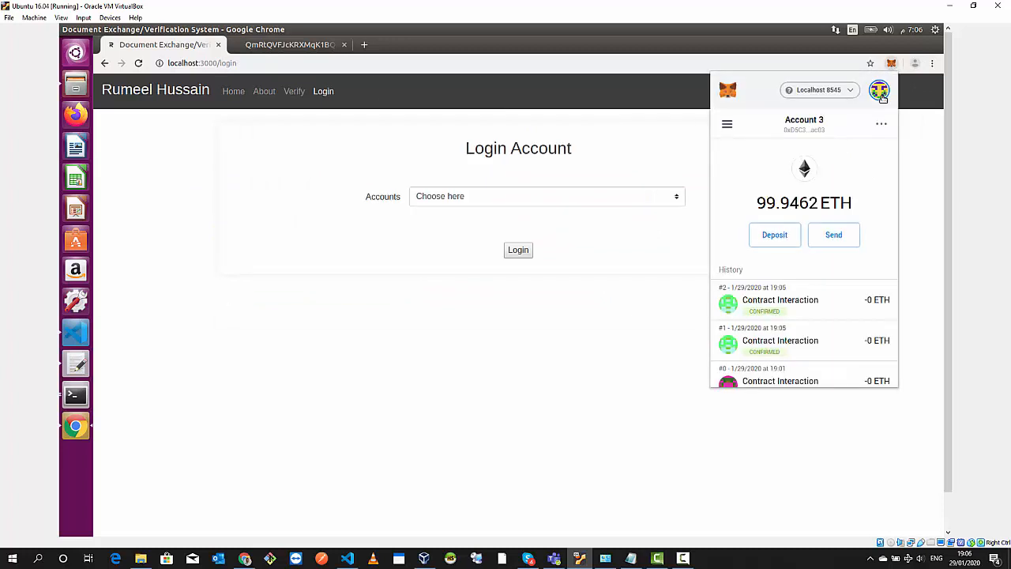
{"action": "left_click", "coordinate": [545, 196]}
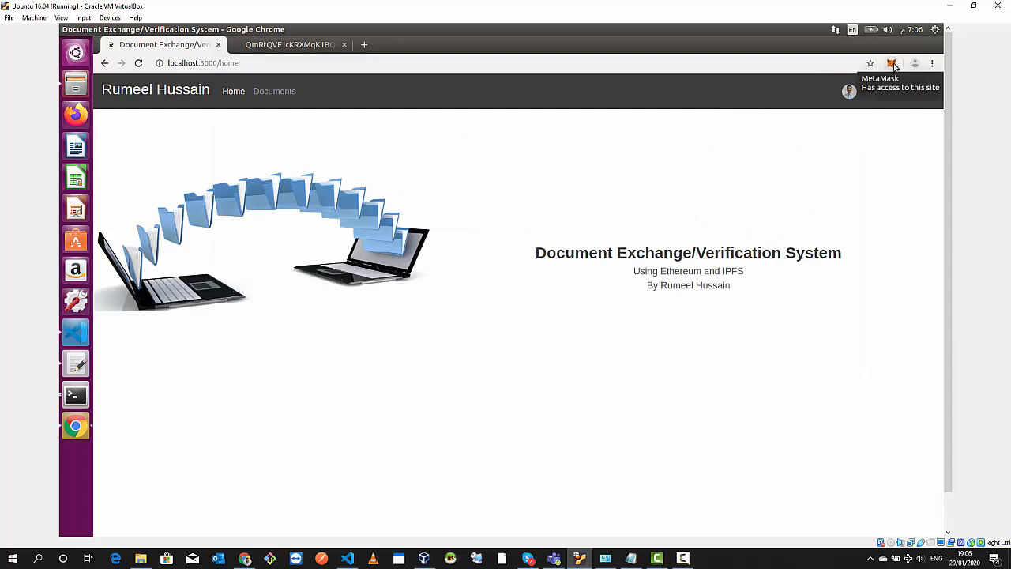
{"action": "left_click", "coordinate": [892, 63]}
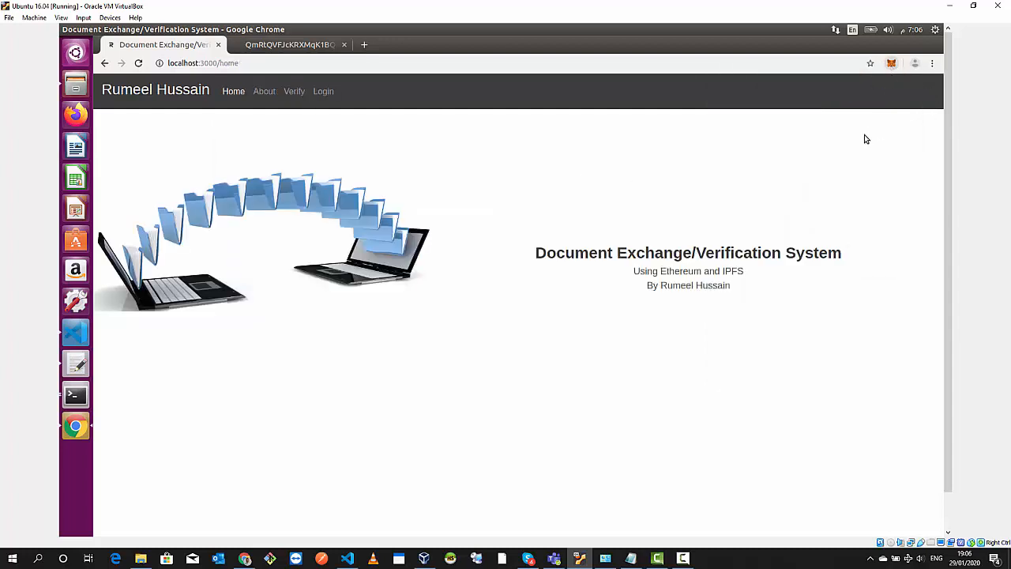
Log in as requester Ammar and list the Verified and Rejected BS degrees
{"action": "left_click", "coordinate": [878, 89]}
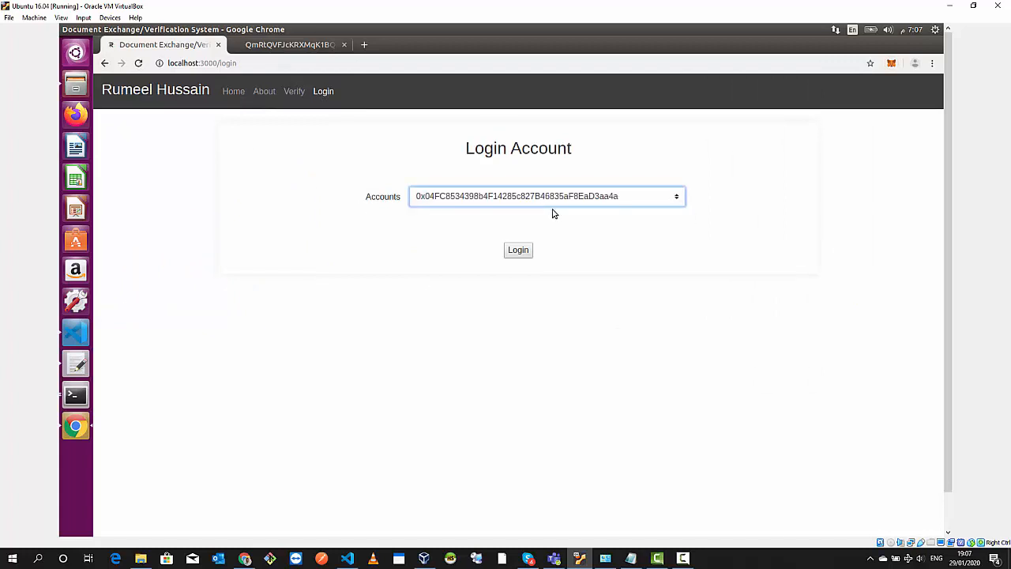
{"action": "left_click", "coordinate": [891, 63]}
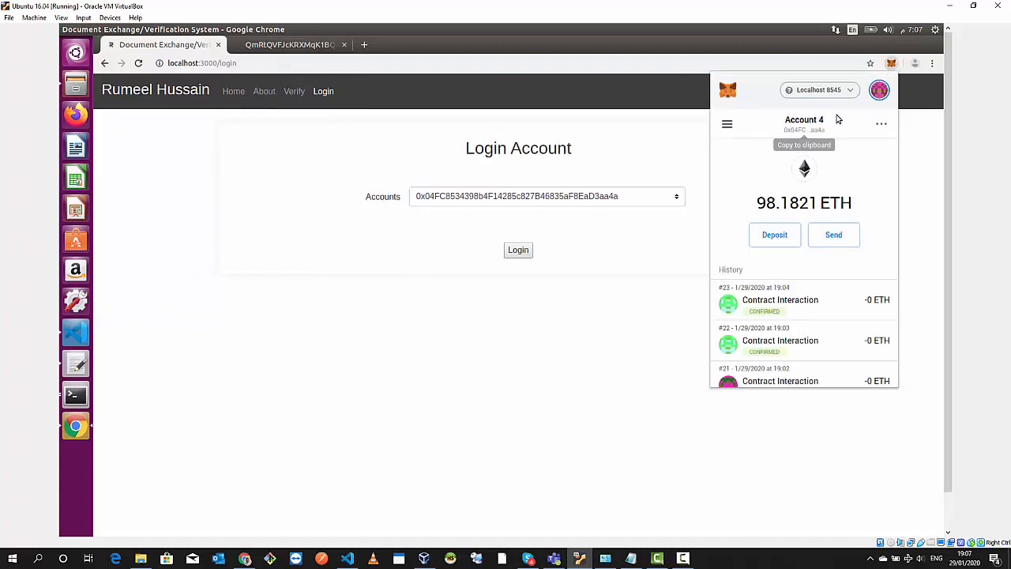
{"action": "left_click", "coordinate": [518, 250]}
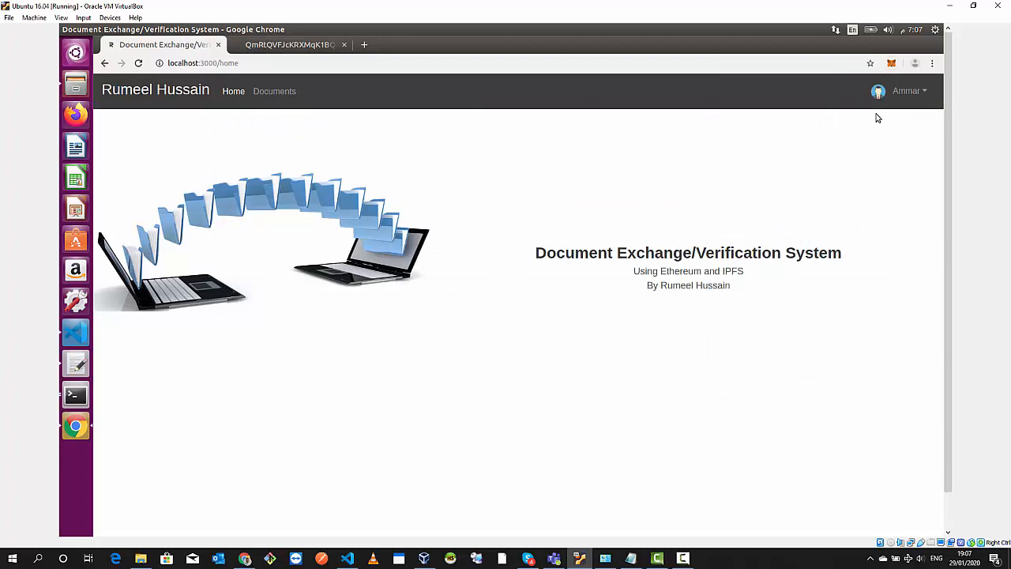
{"action": "left_click", "coordinate": [274, 91]}
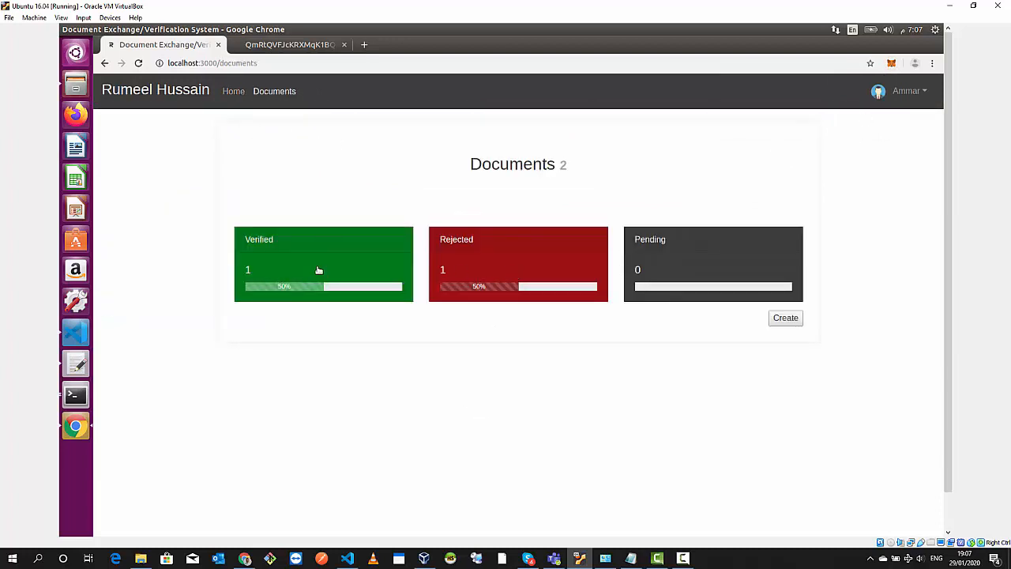
{"action": "left_click", "coordinate": [322, 264]}
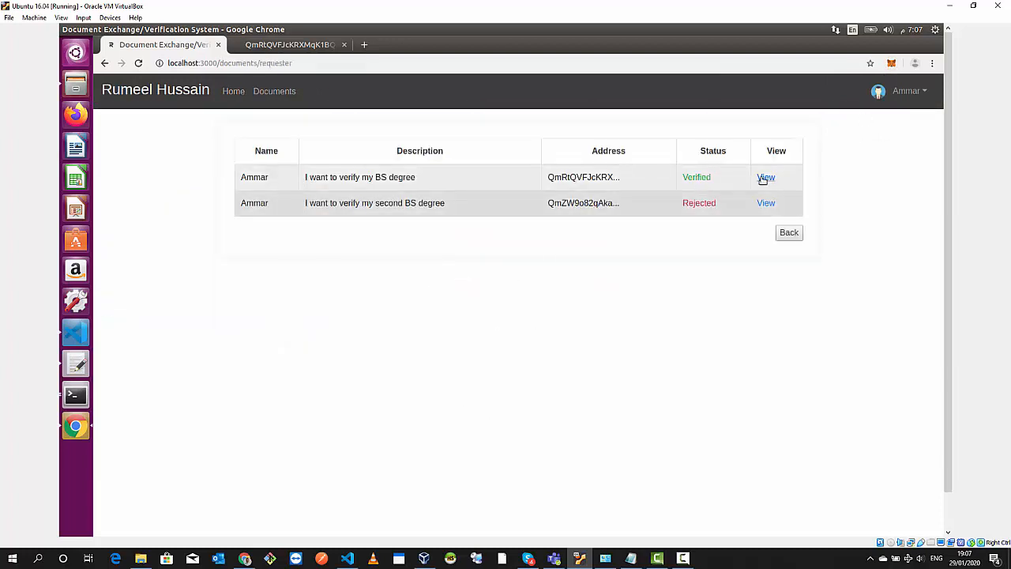
Open the verified BS degree certificate on IPFS, return to the app, and log out
{"action": "left_click", "coordinate": [766, 177]}
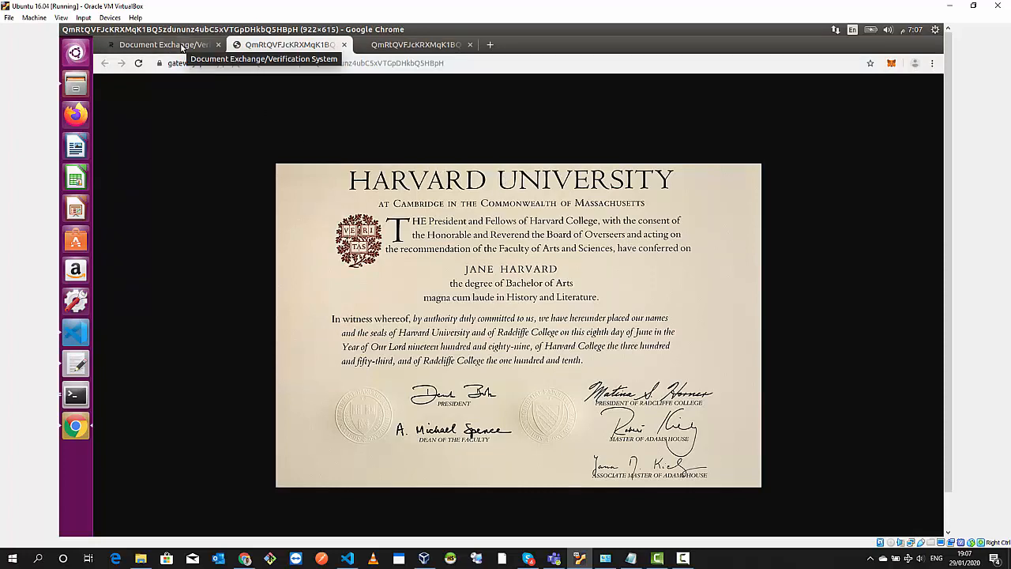
{"action": "left_click", "coordinate": [490, 45]}
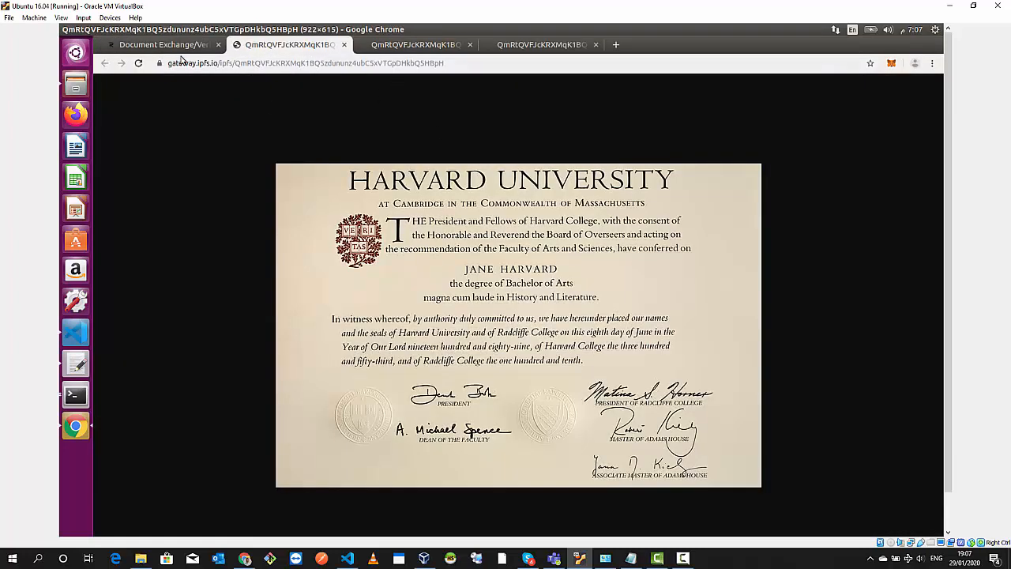
{"action": "left_click", "coordinate": [162, 45]}
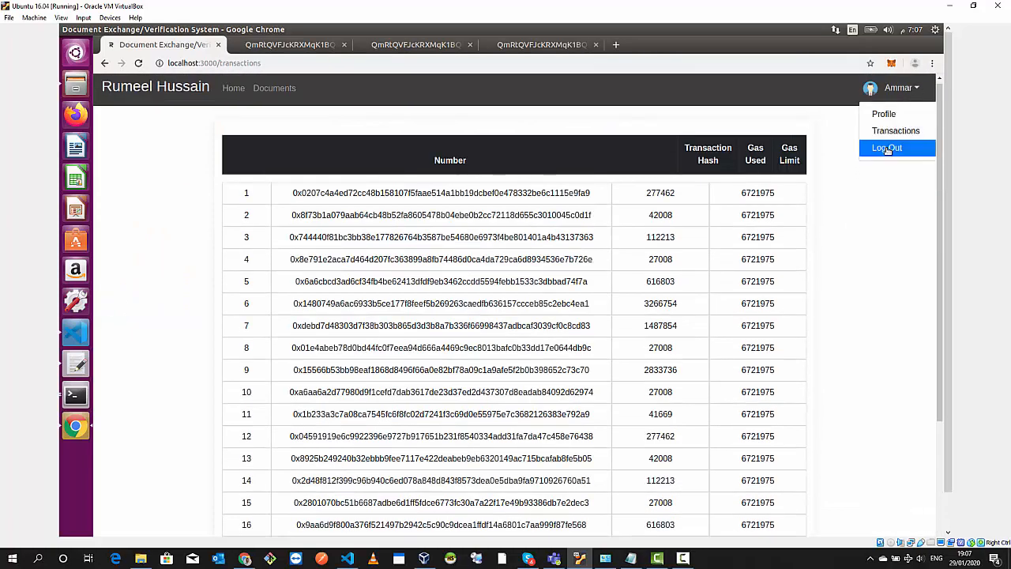
{"action": "left_click", "coordinate": [887, 147]}
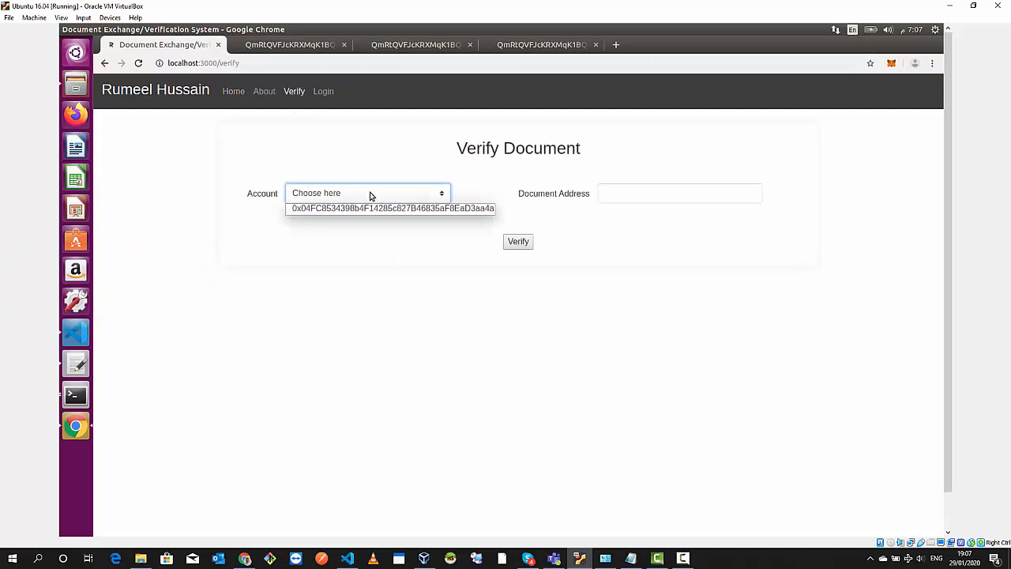
Check the first degree's IPFS hash on Verify, showing Verified with owner and verifier
{"action": "left_click", "coordinate": [288, 44]}
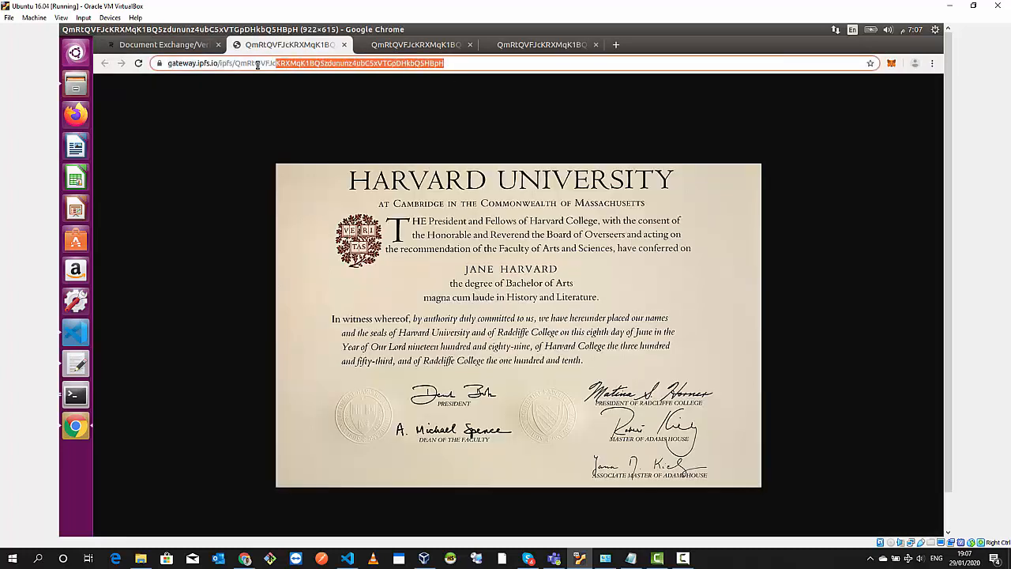
{"action": "left_click", "coordinate": [162, 45]}
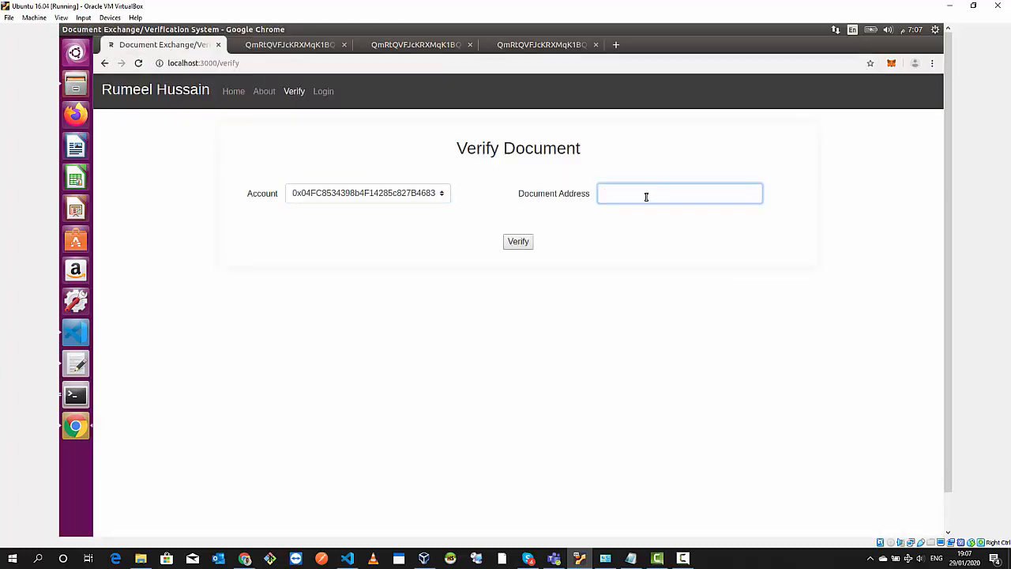
{"action": "left_click", "coordinate": [519, 241]}
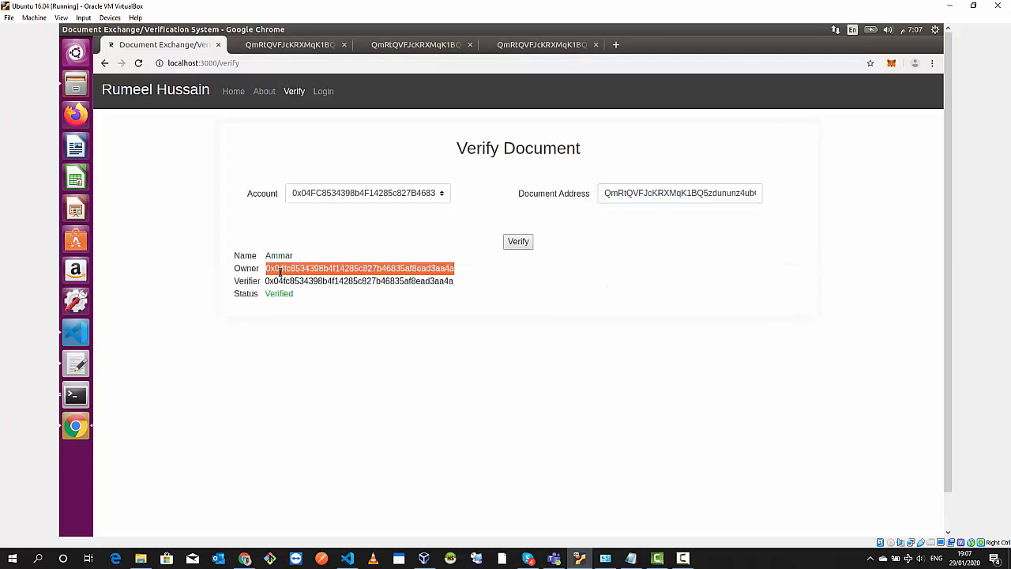
{"action": "left_click", "coordinate": [415, 45]}
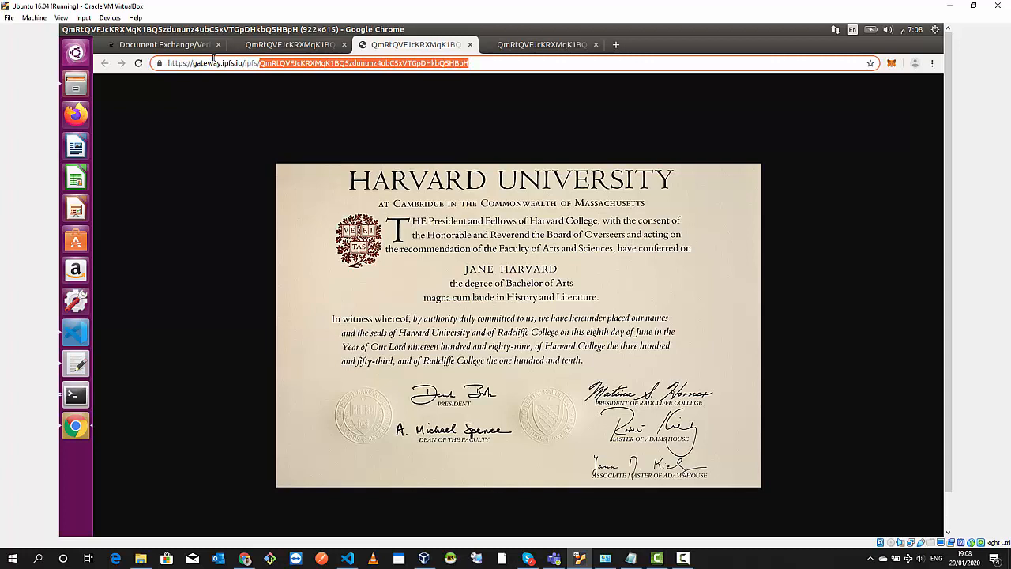
{"action": "left_click", "coordinate": [162, 44]}
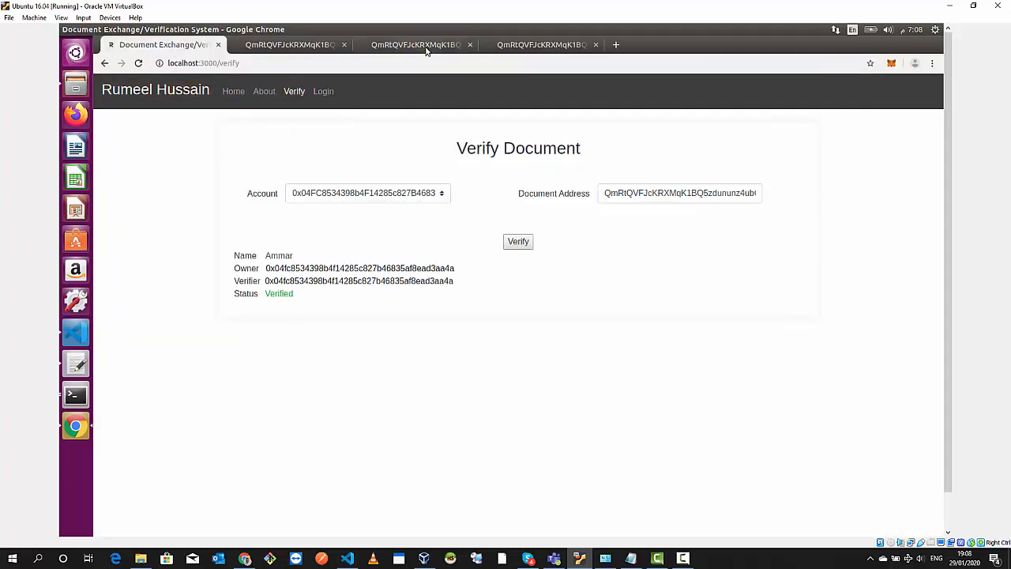
{"action": "left_click", "coordinate": [541, 44]}
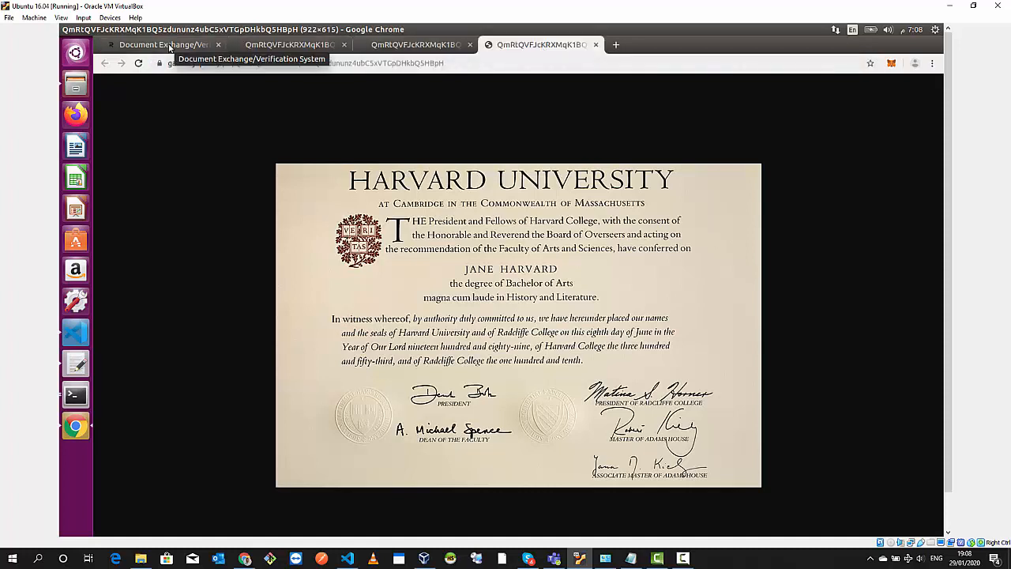
View the rejected second BS degree file and return to the document list
{"action": "left_click", "coordinate": [164, 44]}
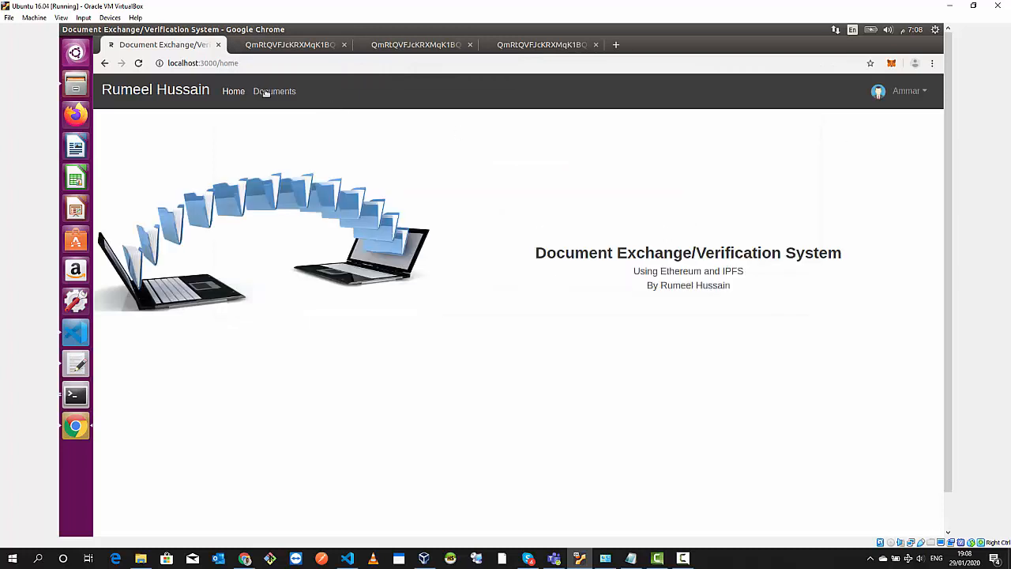
{"action": "left_click", "coordinate": [274, 91]}
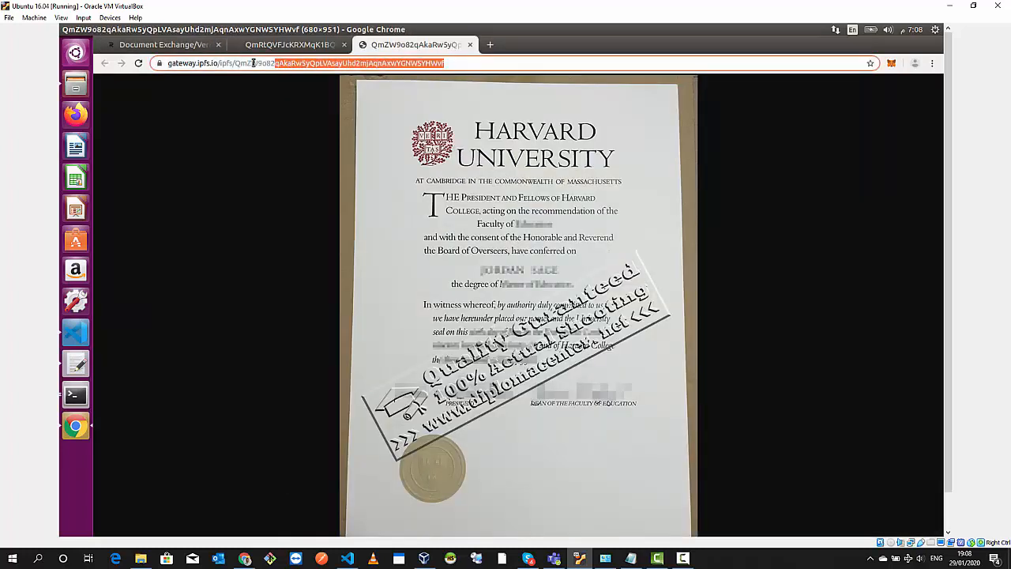
{"action": "left_click", "coordinate": [162, 45]}
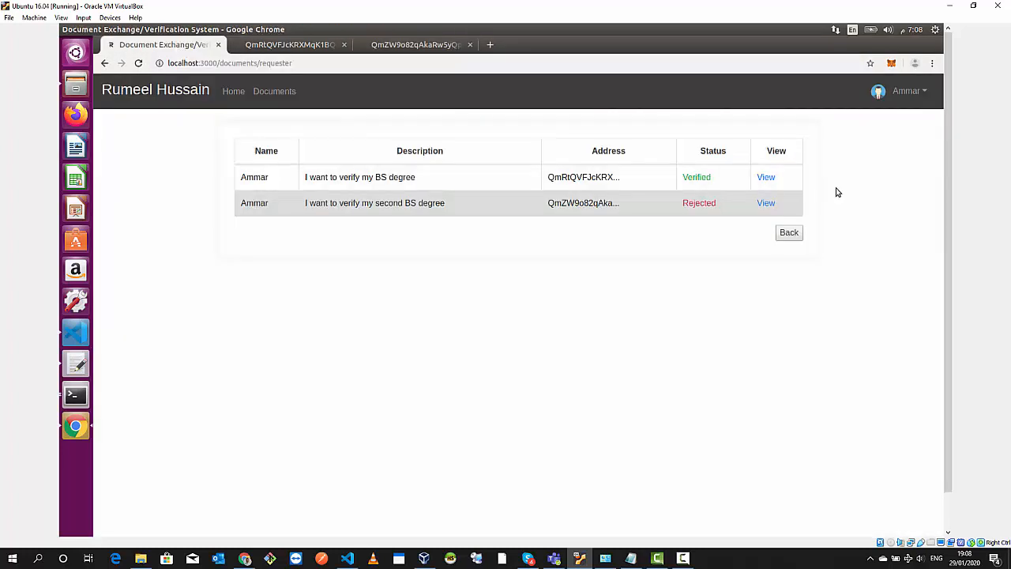
Log out, enter the second degree's hash on Verify, and visit About and Home
{"action": "left_click", "coordinate": [233, 91]}
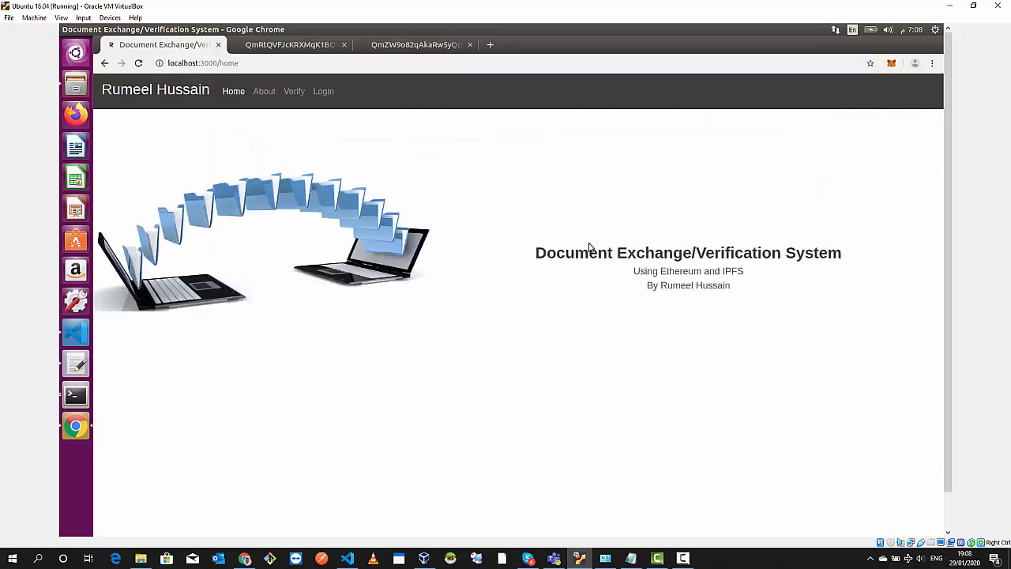
{"action": "left_click", "coordinate": [294, 91]}
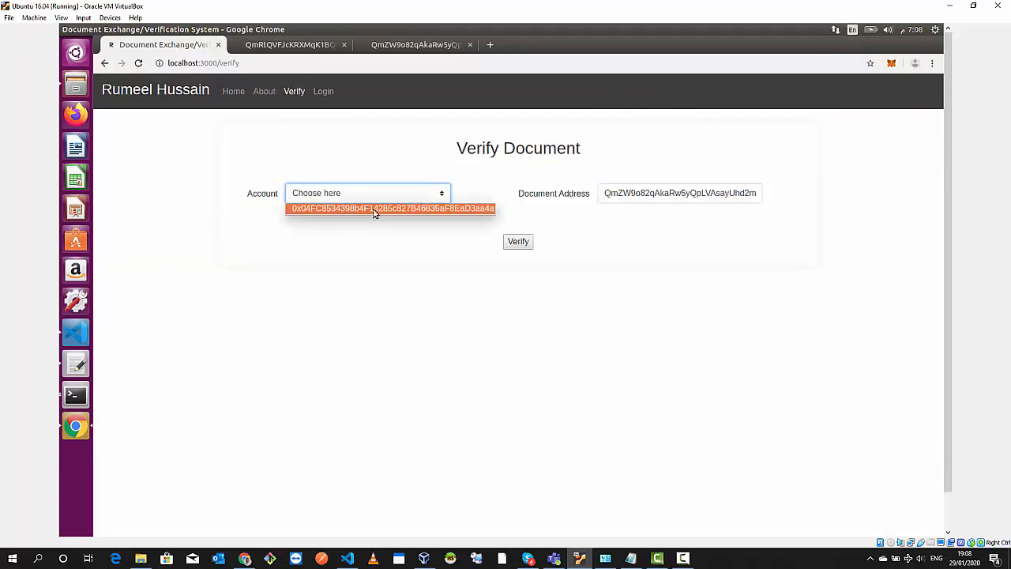
{"action": "left_click", "coordinate": [264, 91]}
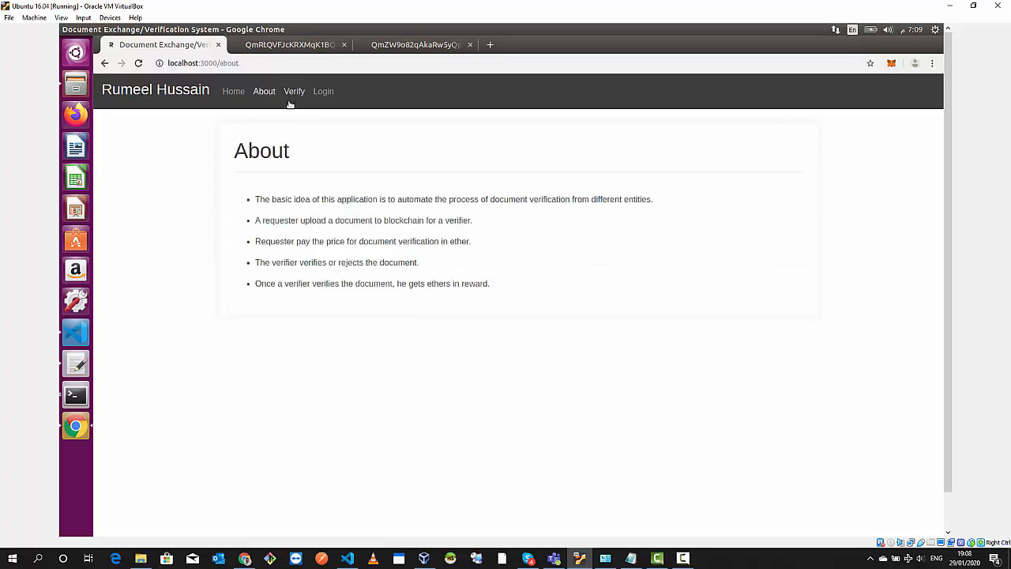
{"action": "left_click", "coordinate": [233, 91]}
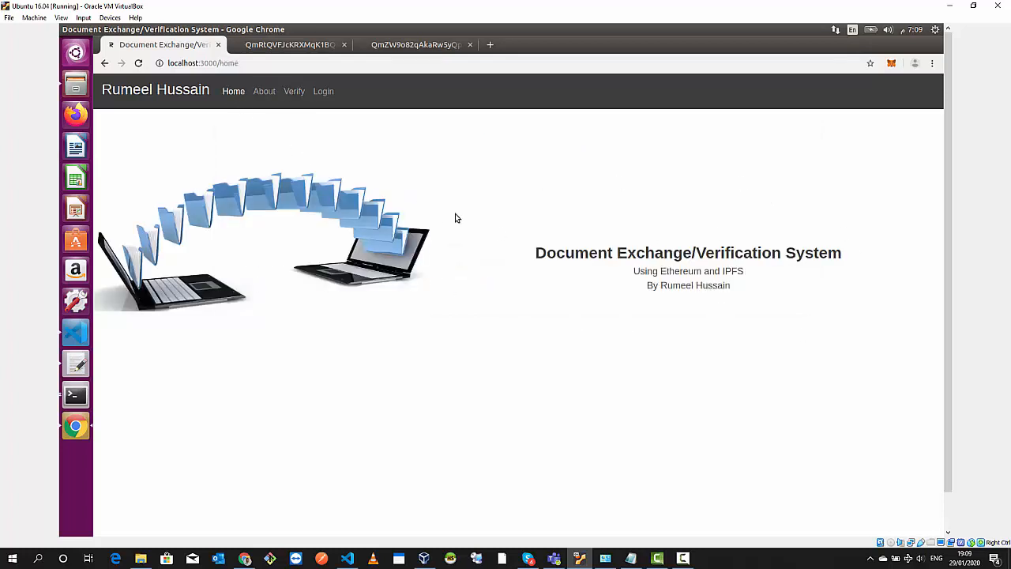